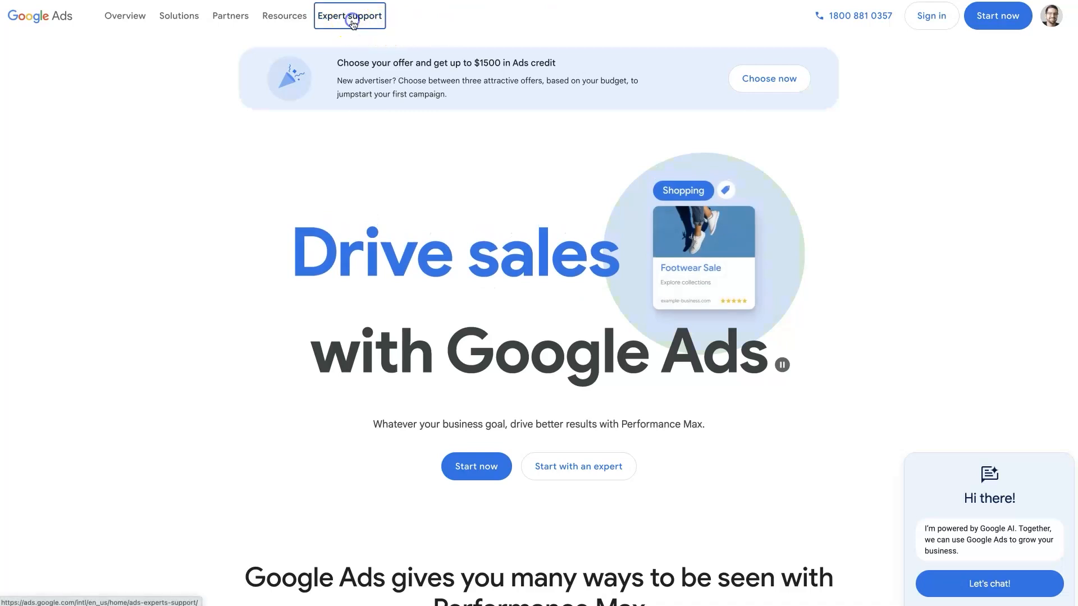
{"action": "left_click", "coordinate": [349, 16]}
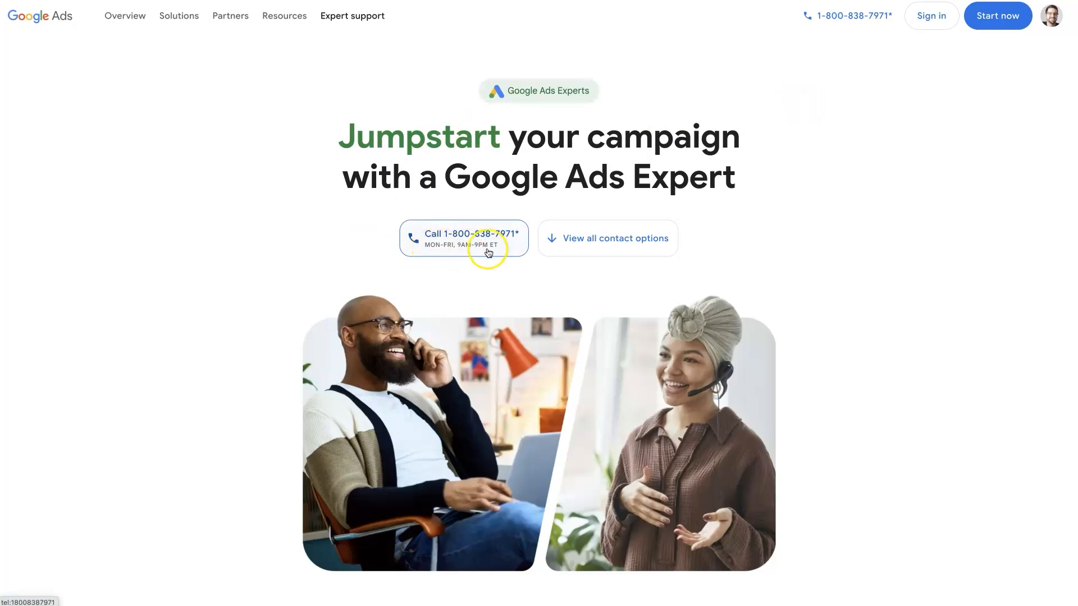
{"action": "mouse_move", "coordinate": [607, 238]}
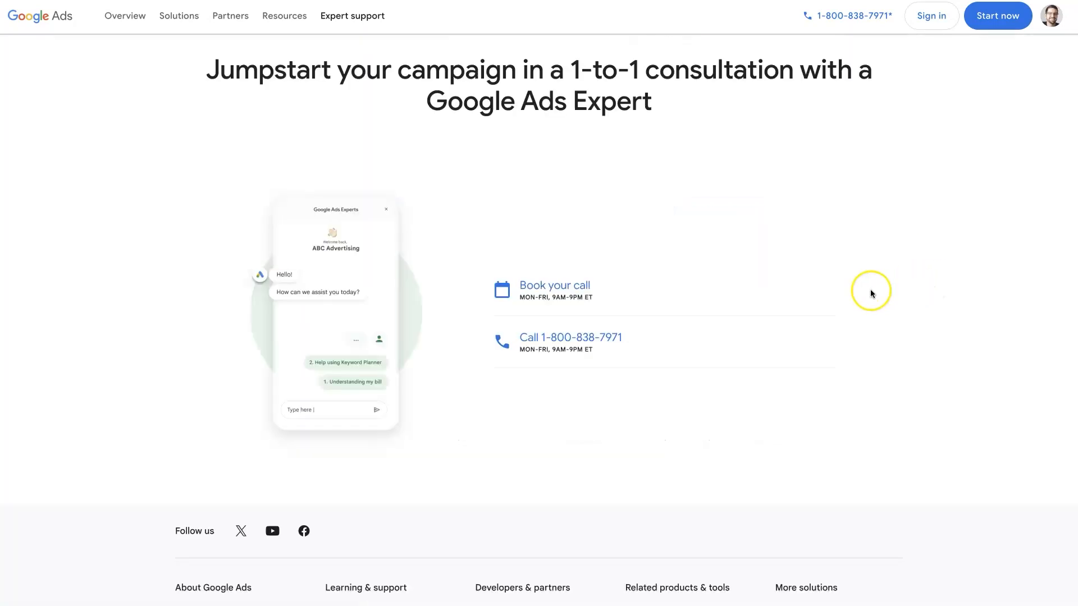
{"action": "mouse_move", "coordinate": [555, 285]}
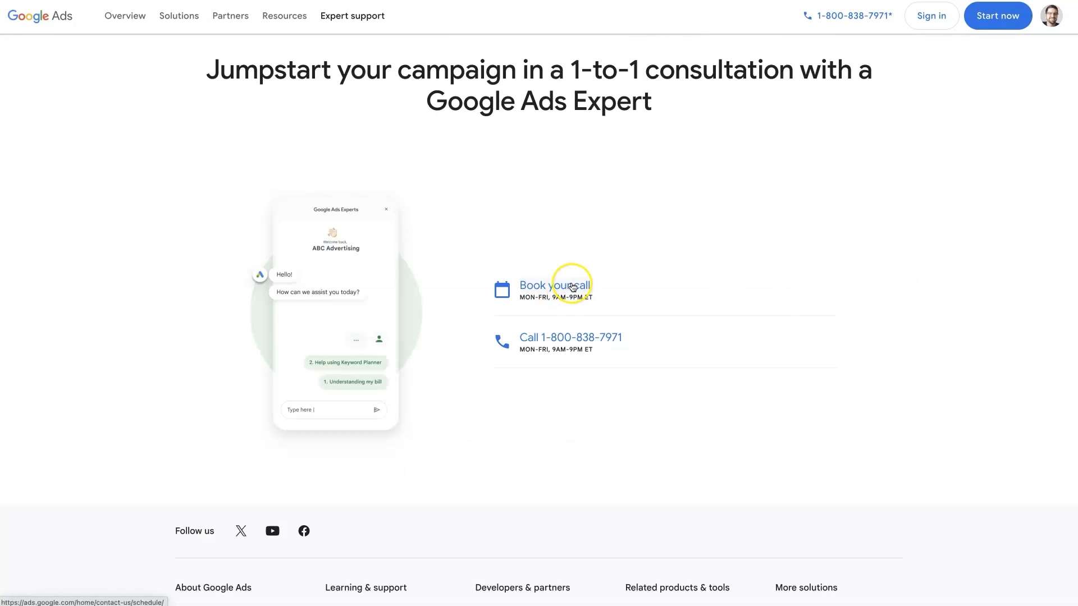
{"action": "mouse_move", "coordinate": [605, 283]}
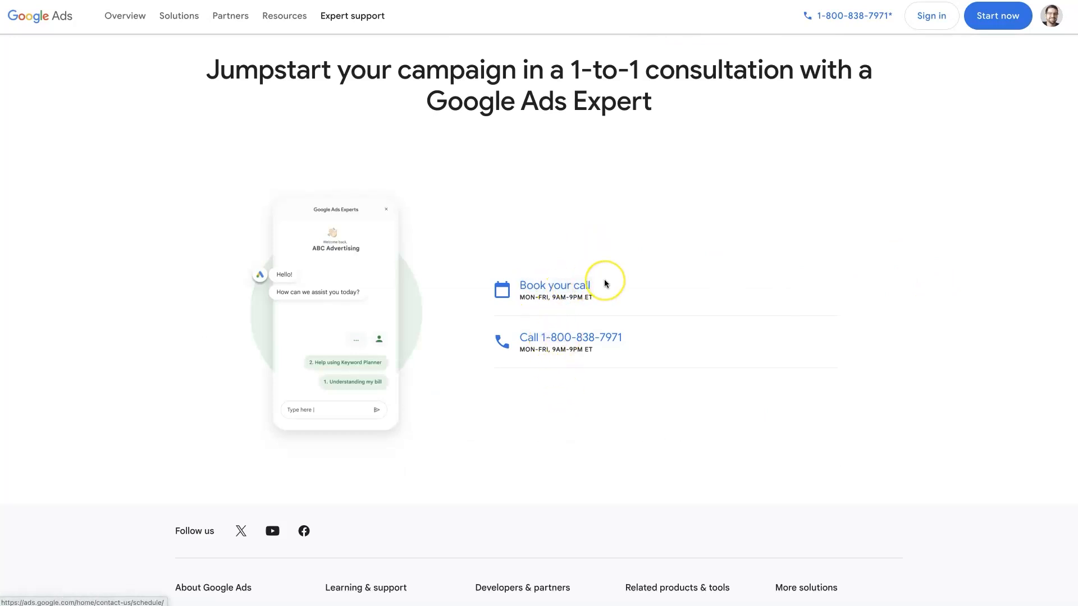
{"action": "mouse_move", "coordinate": [857, 74]}
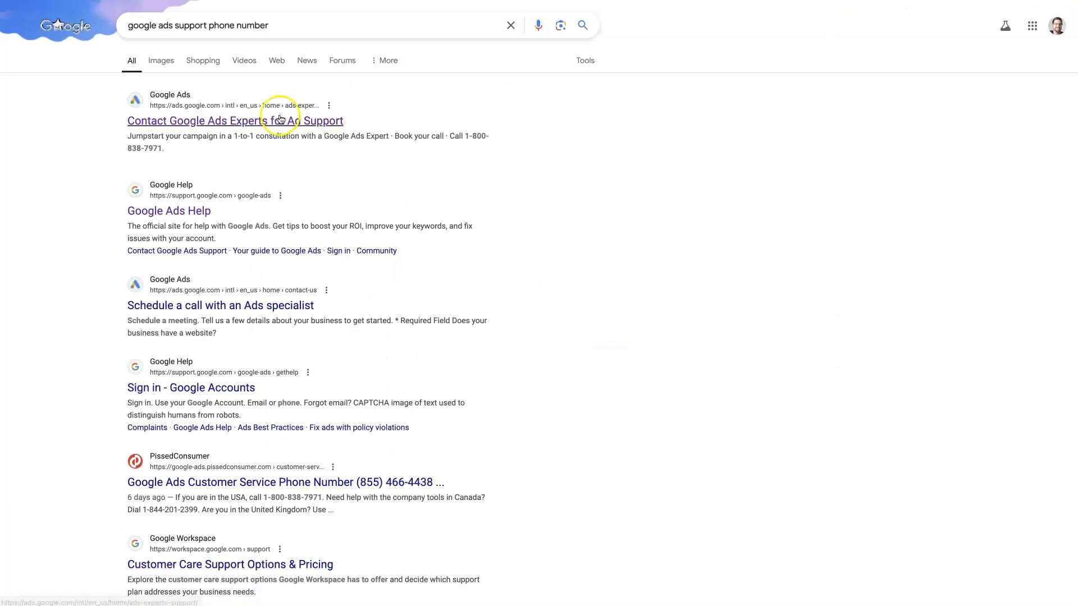
{"action": "mouse_move", "coordinate": [597, 367]}
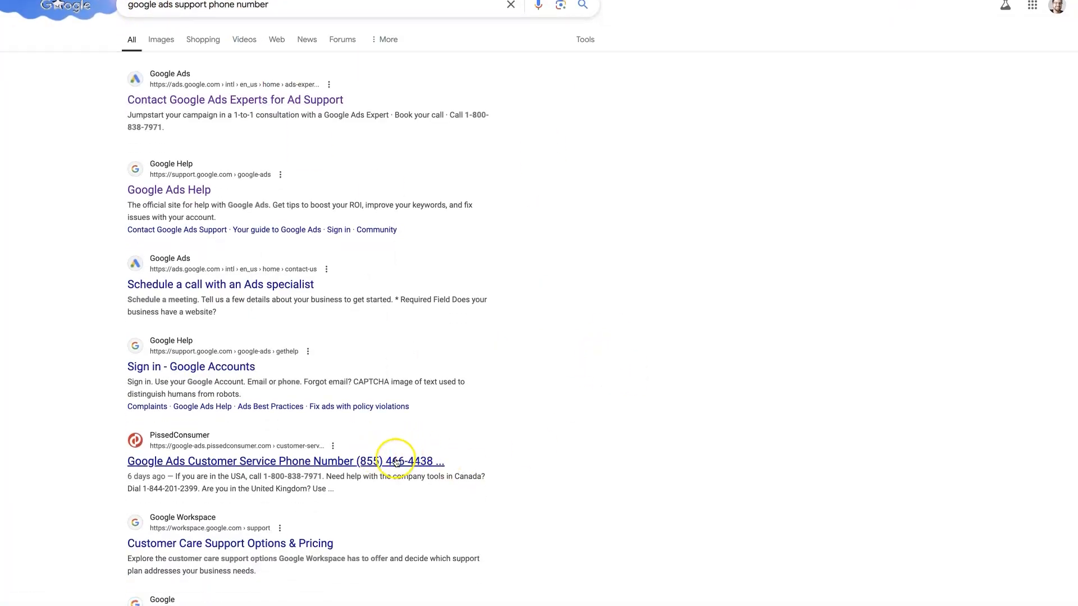
Scroll through the 'google ads support phone number' search results and back up
{"action": "scroll", "scroll_direction": "down", "scroll_amount": 3}
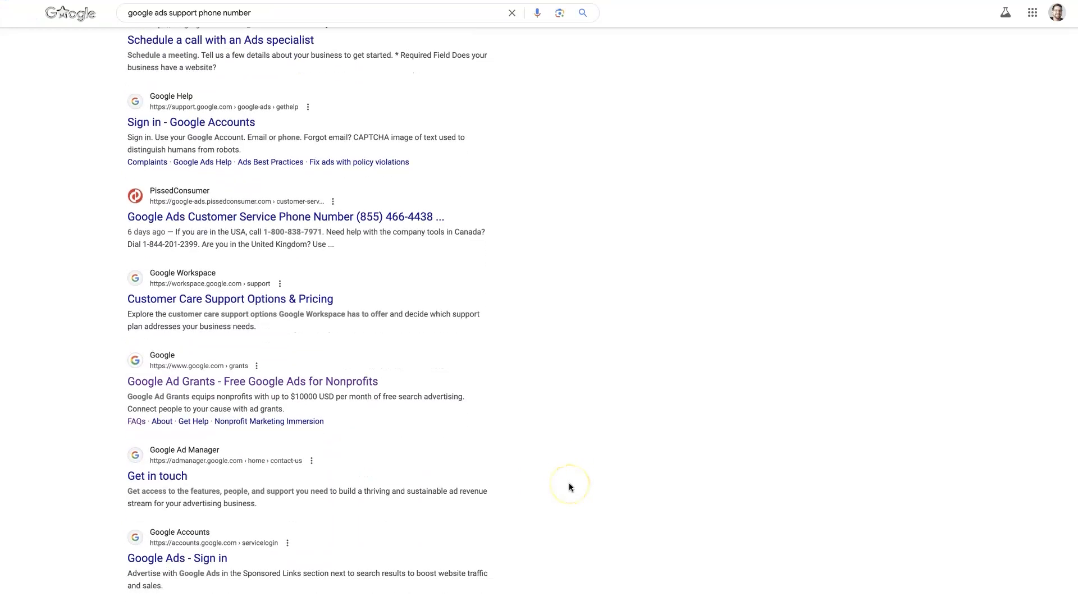
{"action": "scroll", "scroll_direction": "down", "scroll_amount": 3}
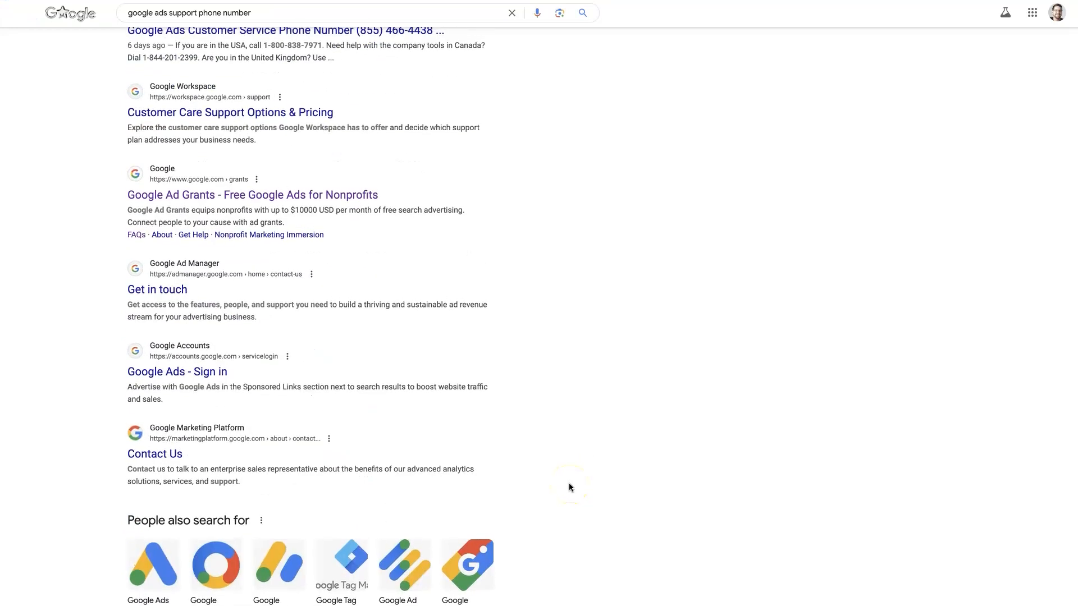
{"action": "scroll", "scroll_direction": "up", "scroll_amount": 3}
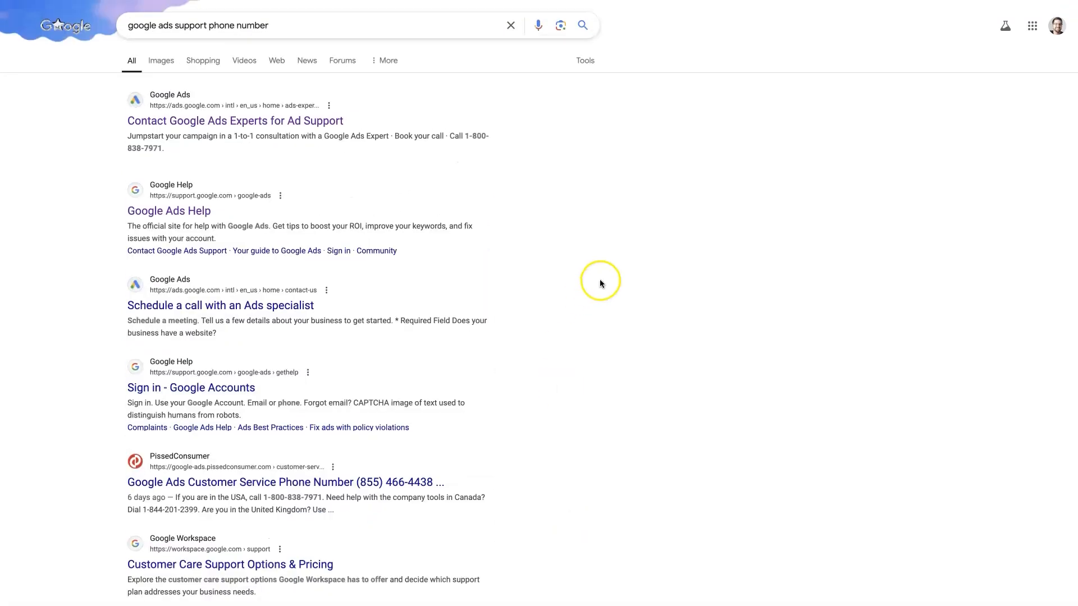
{"action": "mouse_move", "coordinate": [601, 282]}
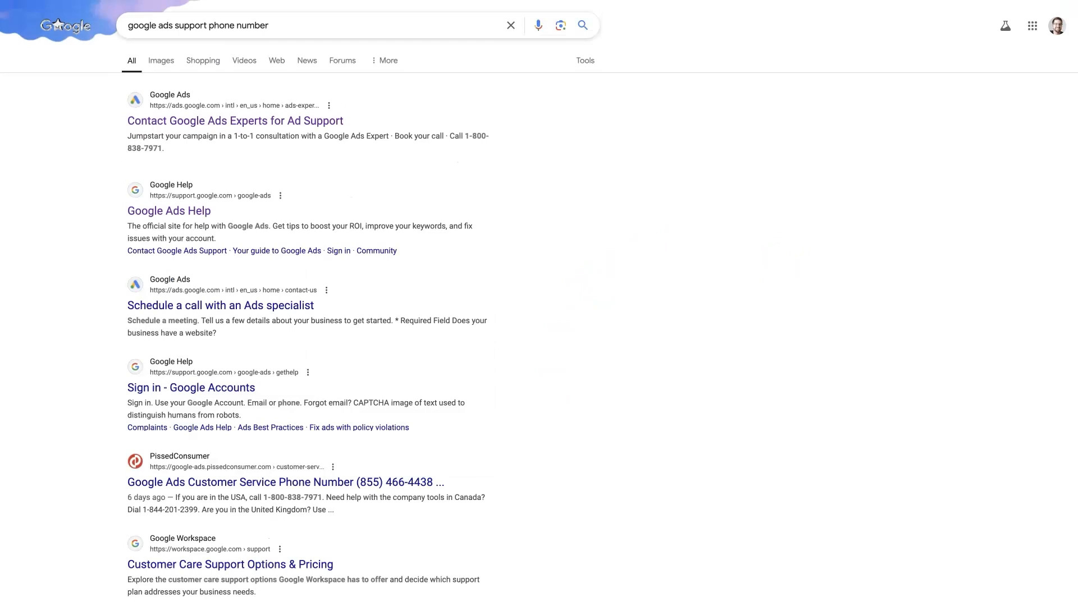
Return to the Google Ads expert consultation page with book-a-call and phone options
{"action": "left_click", "coordinate": [234, 120]}
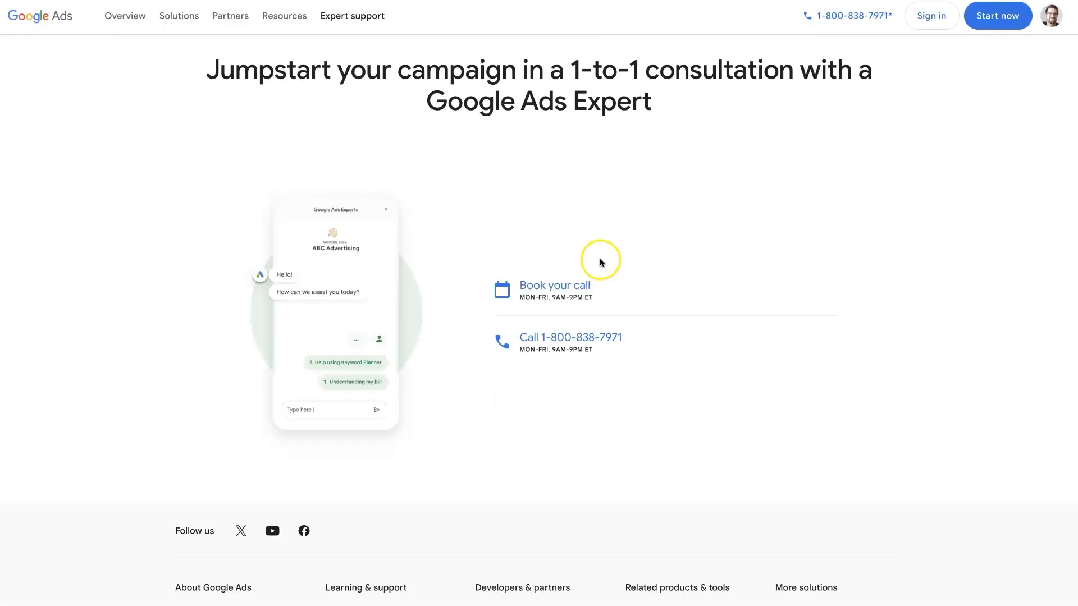
{"action": "mouse_move", "coordinate": [603, 455]}
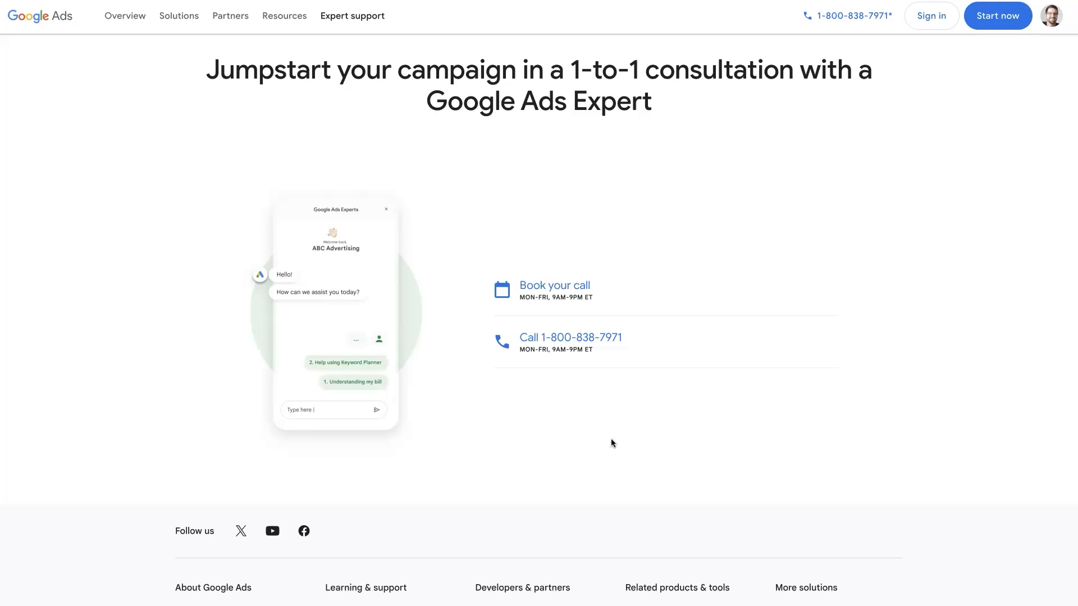
{"action": "left_click", "coordinate": [612, 445]}
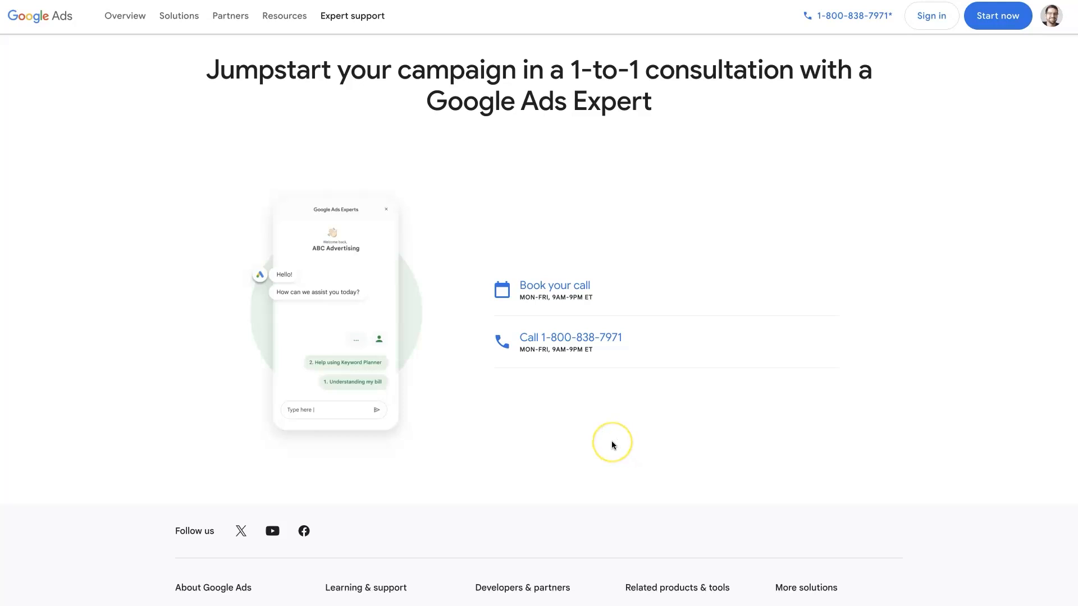
{"action": "mouse_move", "coordinate": [612, 445]}
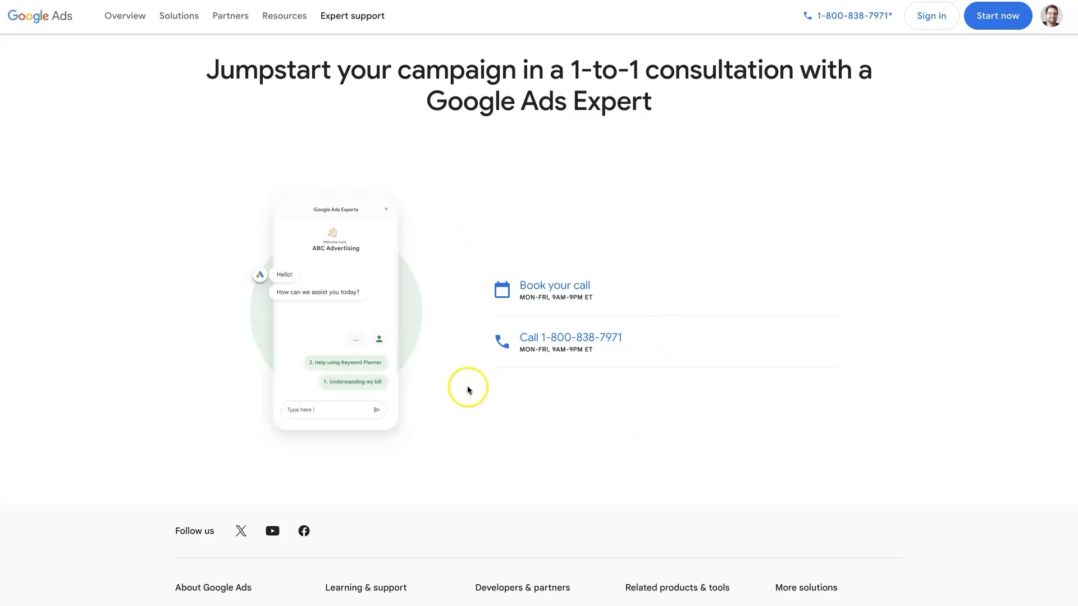
{"action": "mouse_move", "coordinate": [735, 425]}
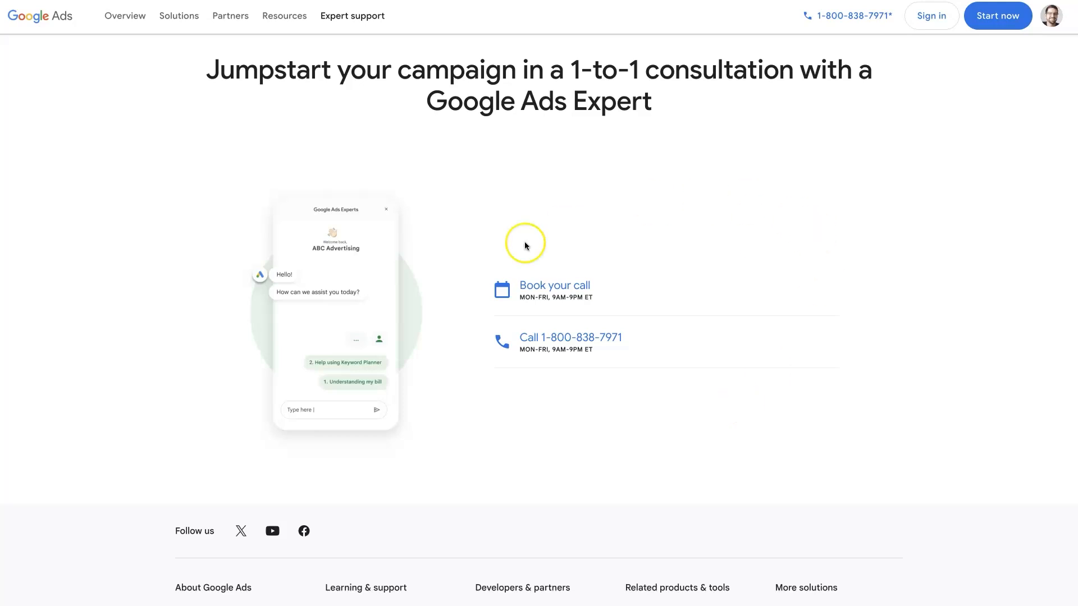
{"action": "mouse_move", "coordinate": [586, 434]}
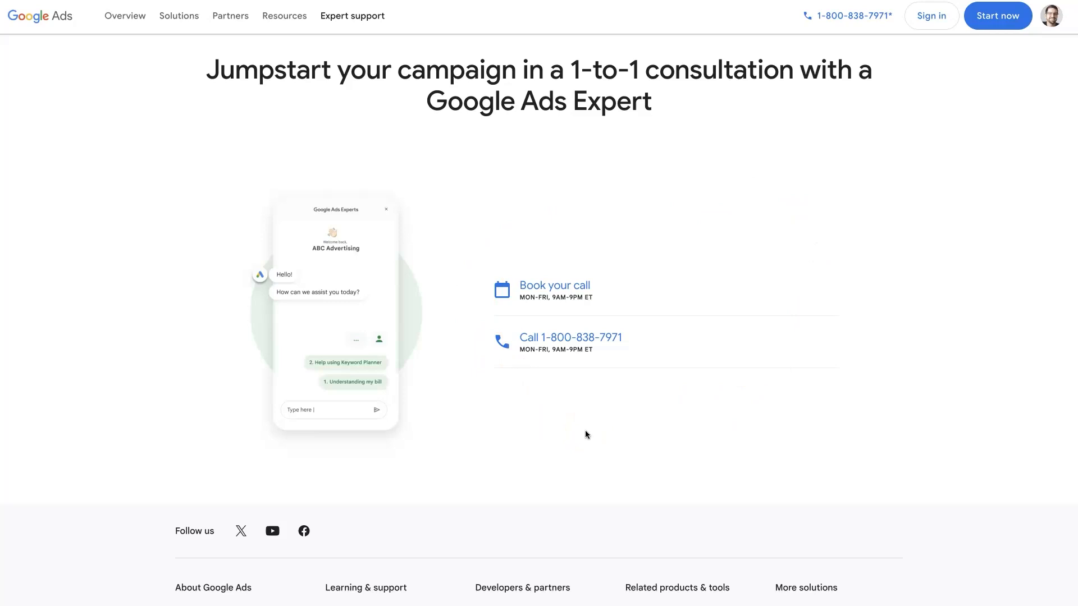
{"action": "mouse_move", "coordinate": [46, 33]}
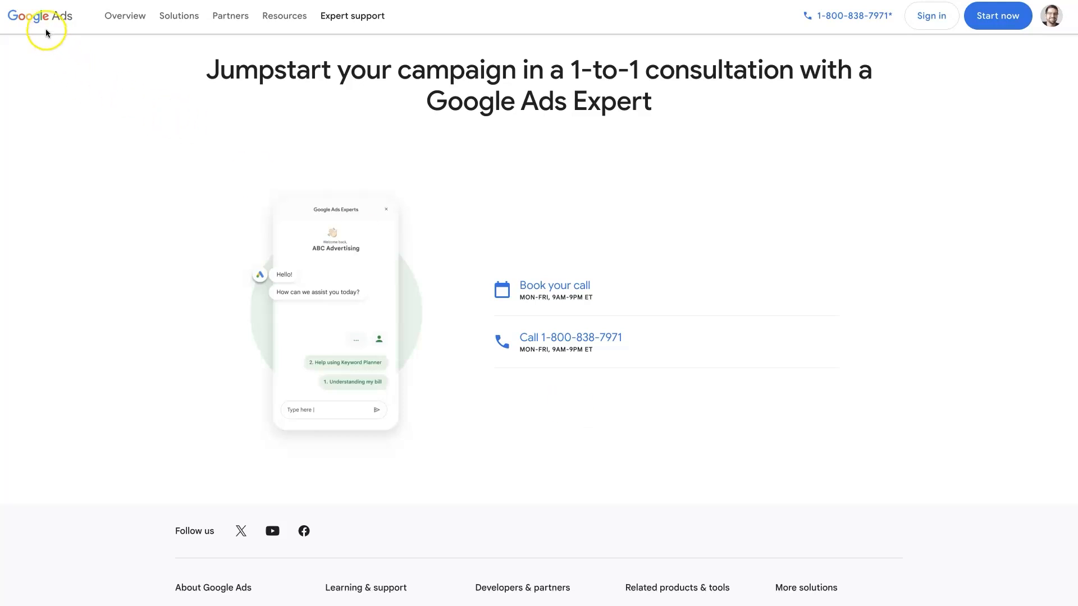
{"action": "mouse_move", "coordinate": [653, 465]}
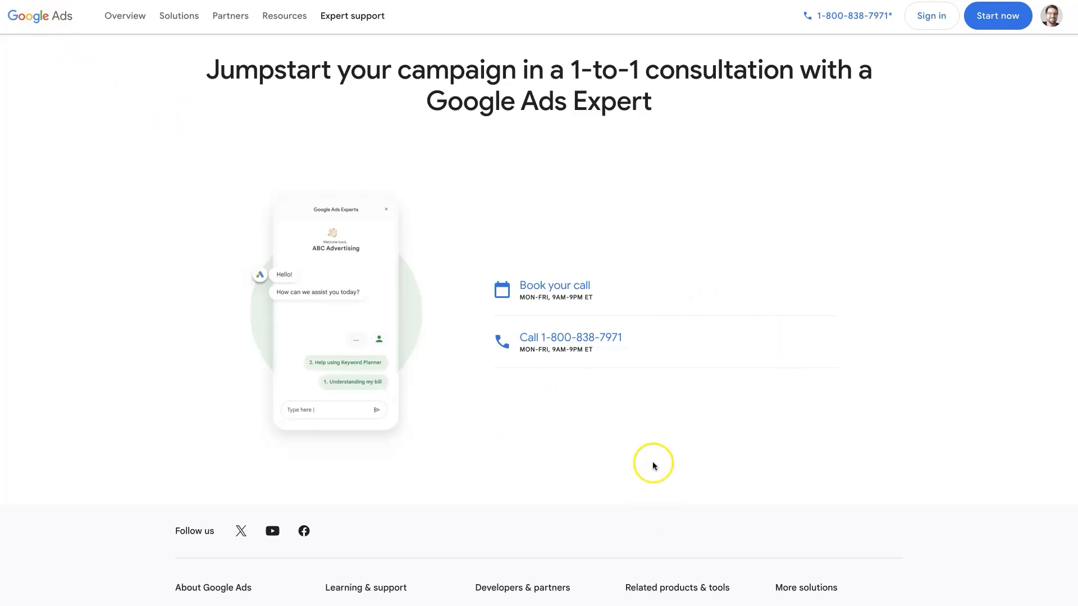
{"action": "mouse_move", "coordinate": [632, 441]}
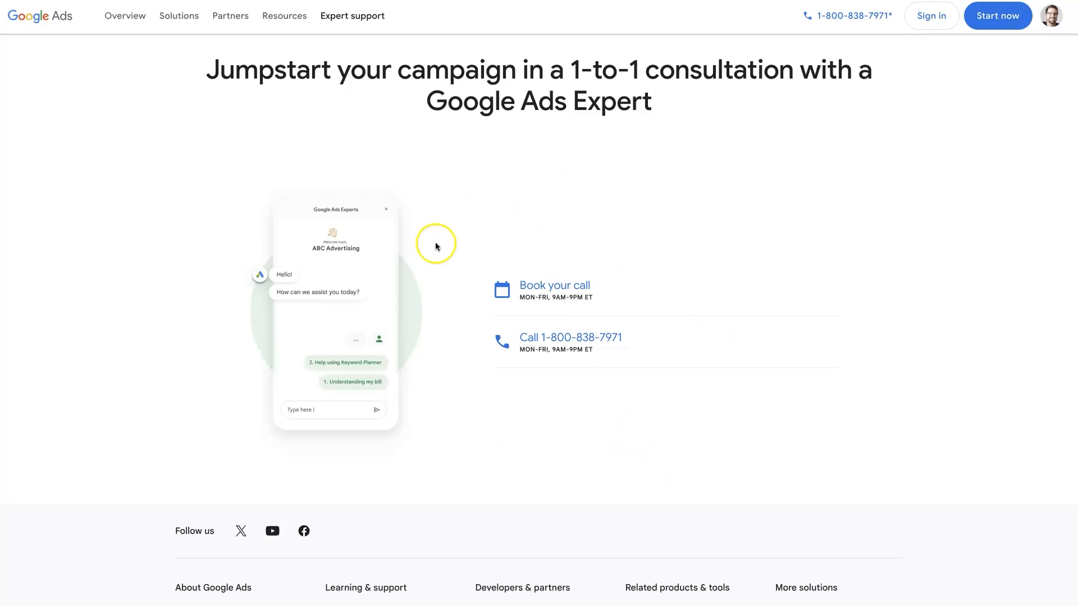
{"action": "mouse_move", "coordinate": [661, 398]}
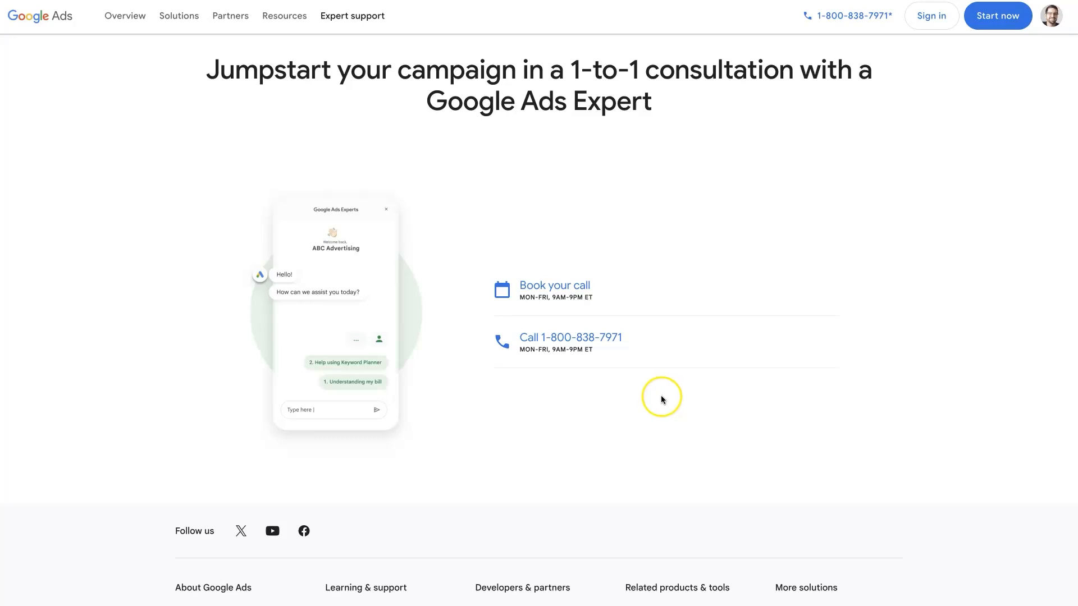
{"action": "mouse_move", "coordinate": [662, 400]}
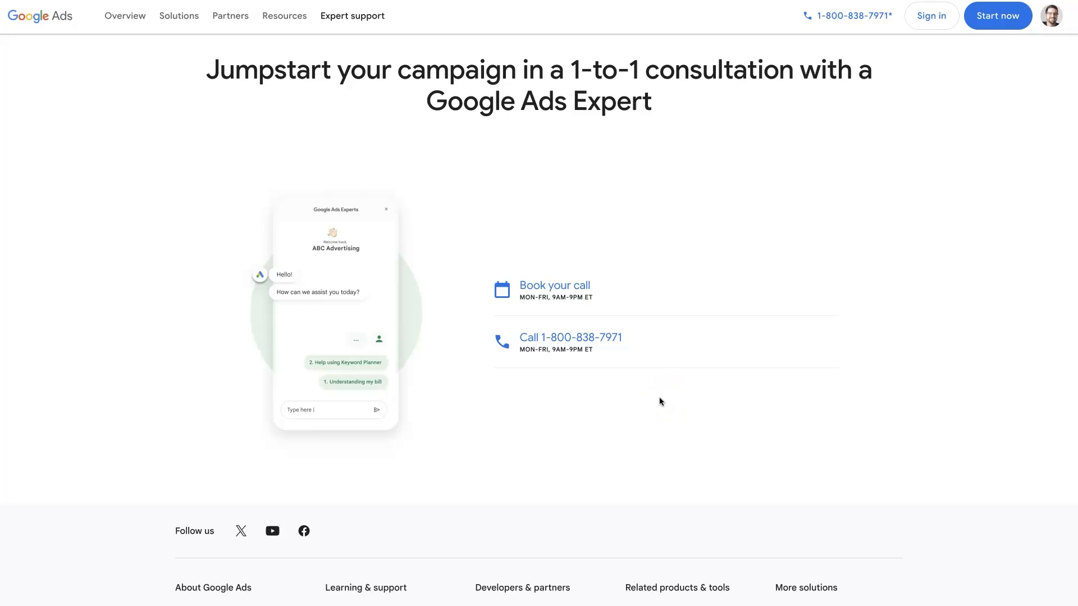
{"action": "mouse_move", "coordinate": [800, 134]}
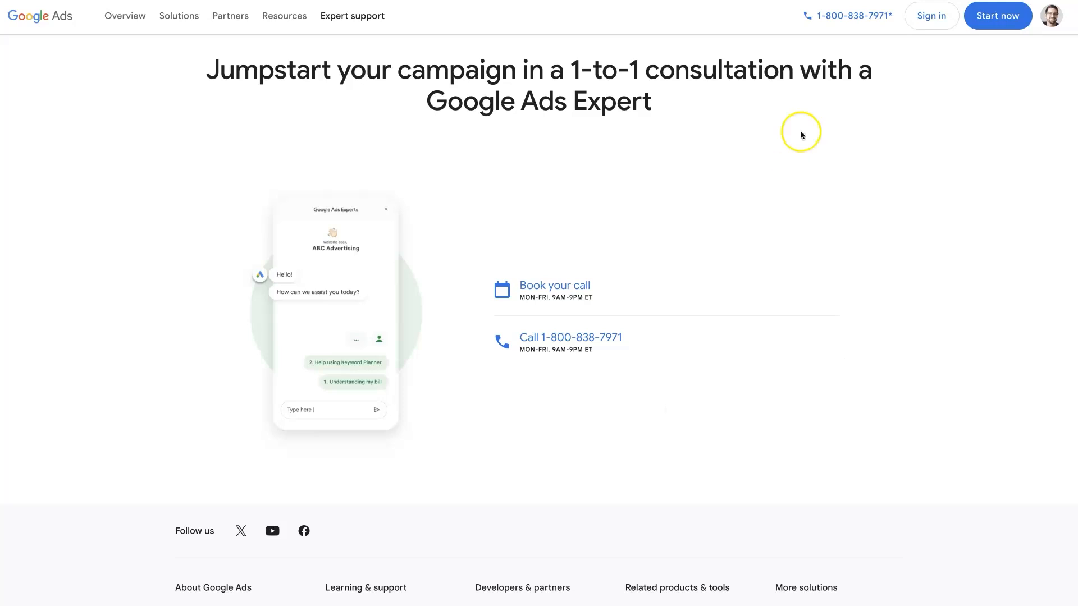
{"action": "mouse_move", "coordinate": [922, 431]}
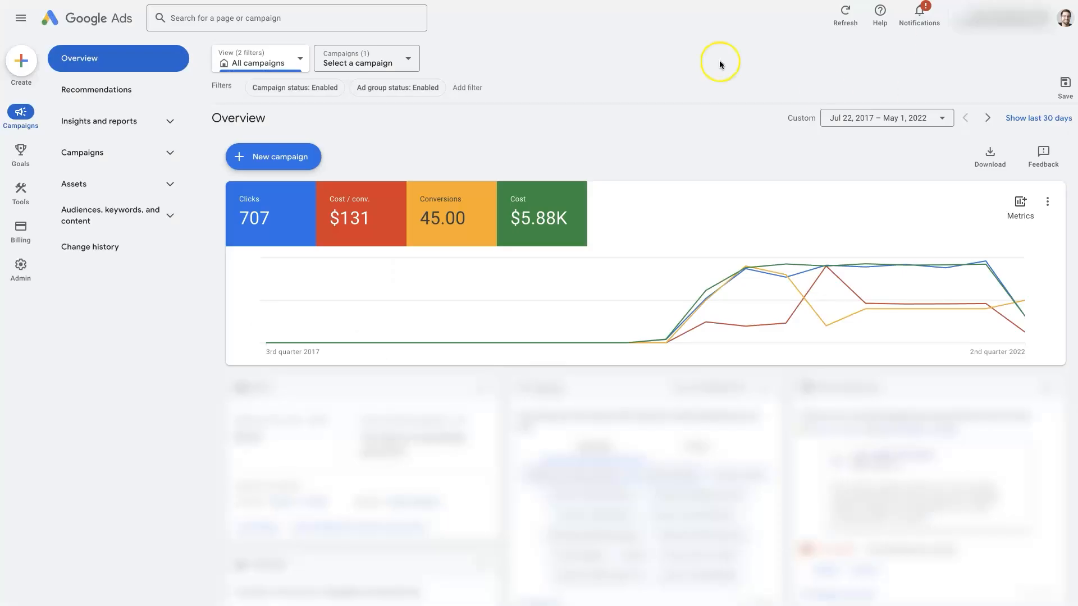
{"action": "mouse_move", "coordinate": [686, 49]}
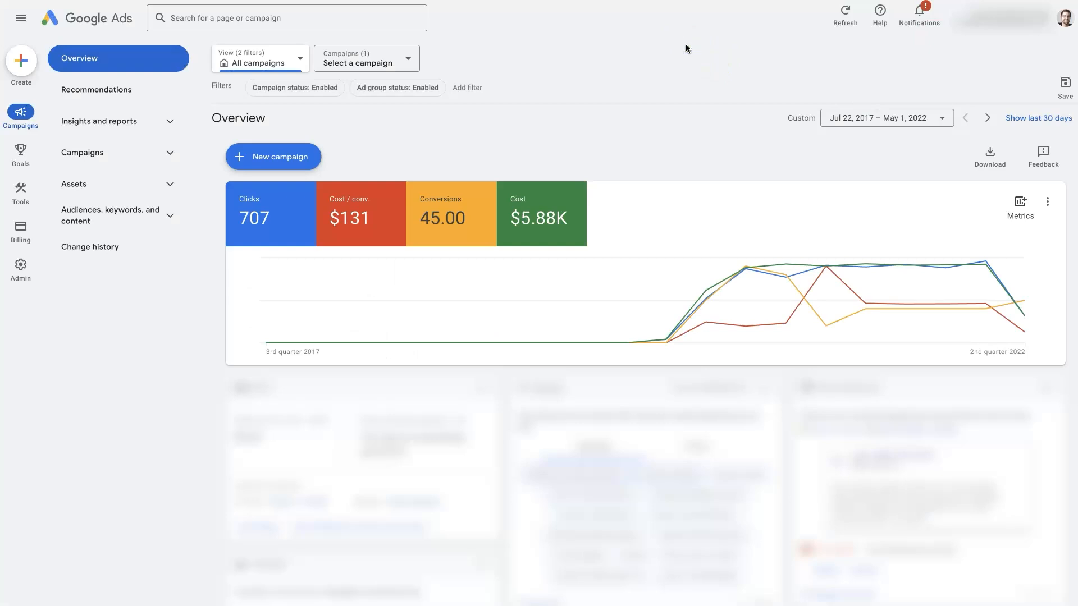
{"action": "mouse_move", "coordinate": [868, 31]}
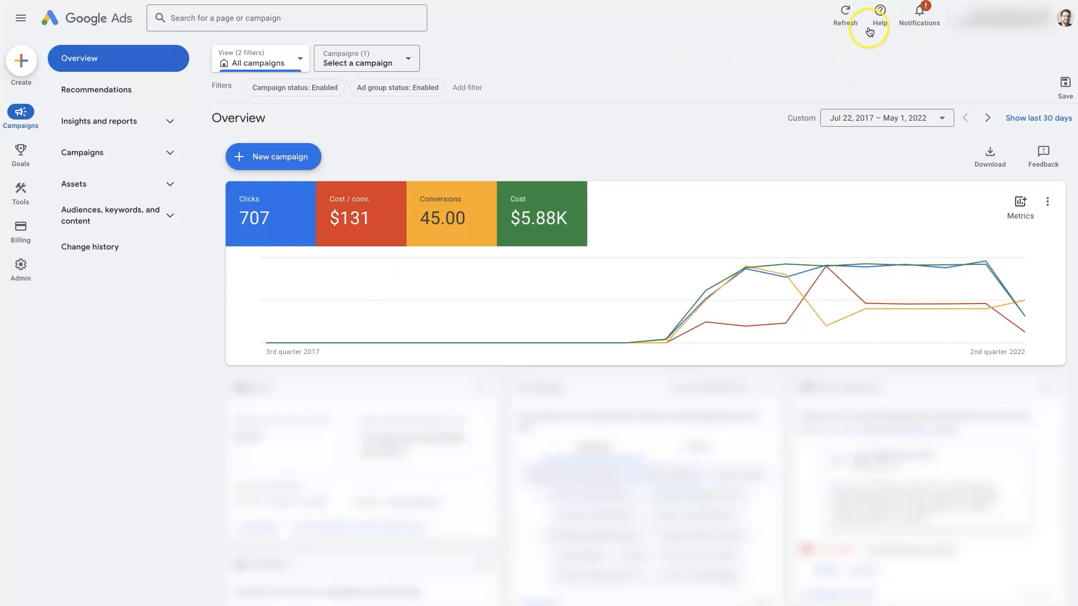
{"action": "mouse_move", "coordinate": [880, 14]}
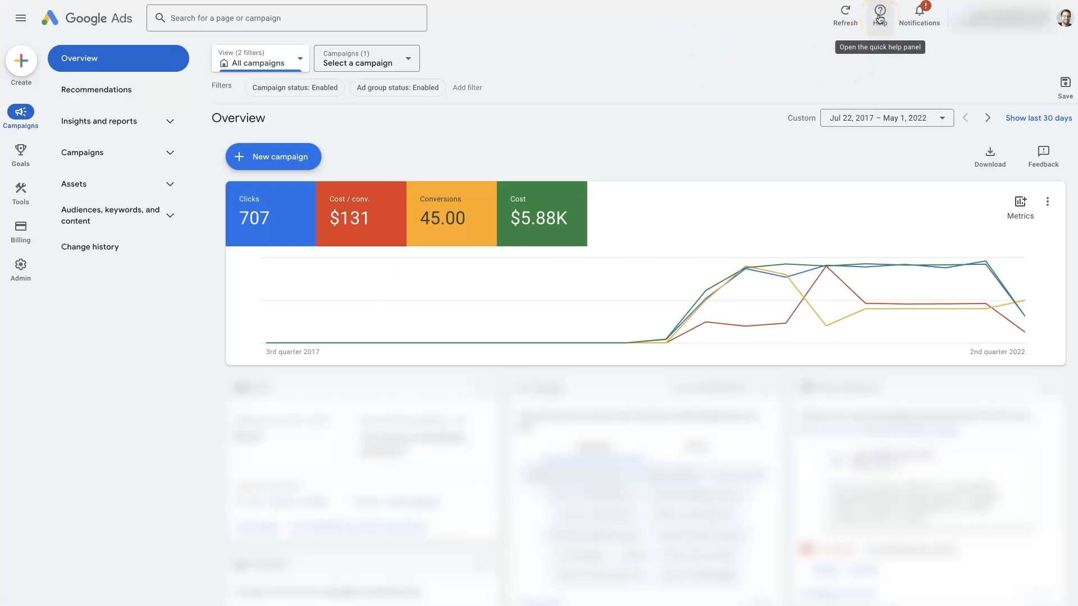
Open Quick help beside the Overview, listing articles like 'Use the Overview page'
{"action": "left_click", "coordinate": [879, 12]}
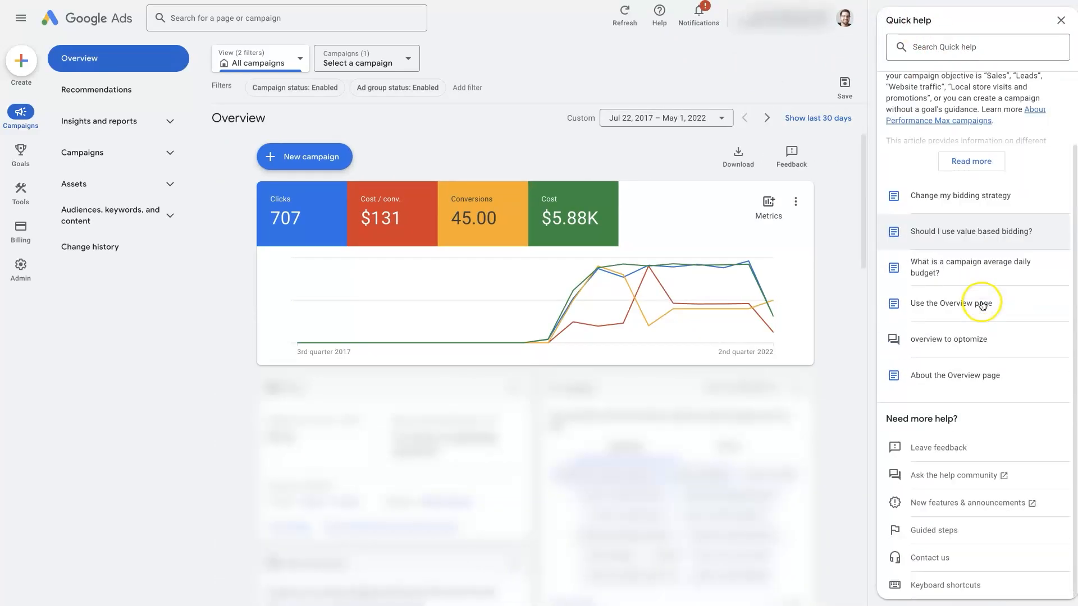
{"action": "mouse_move", "coordinate": [940, 563]}
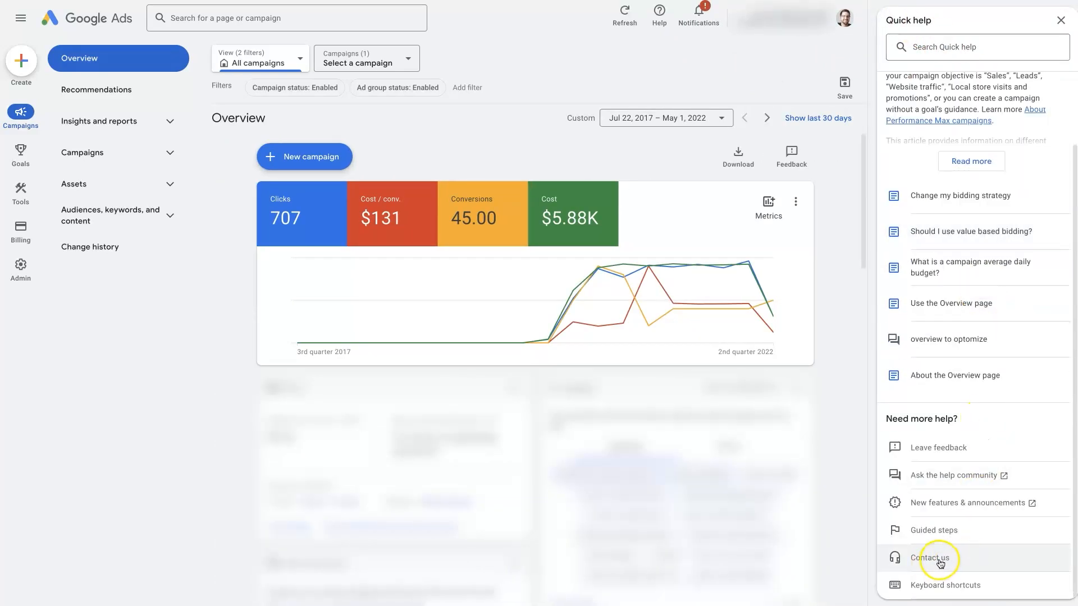
Start a support request 'Ads aren't running', categorised as Ads not running
{"action": "left_click", "coordinate": [930, 557]}
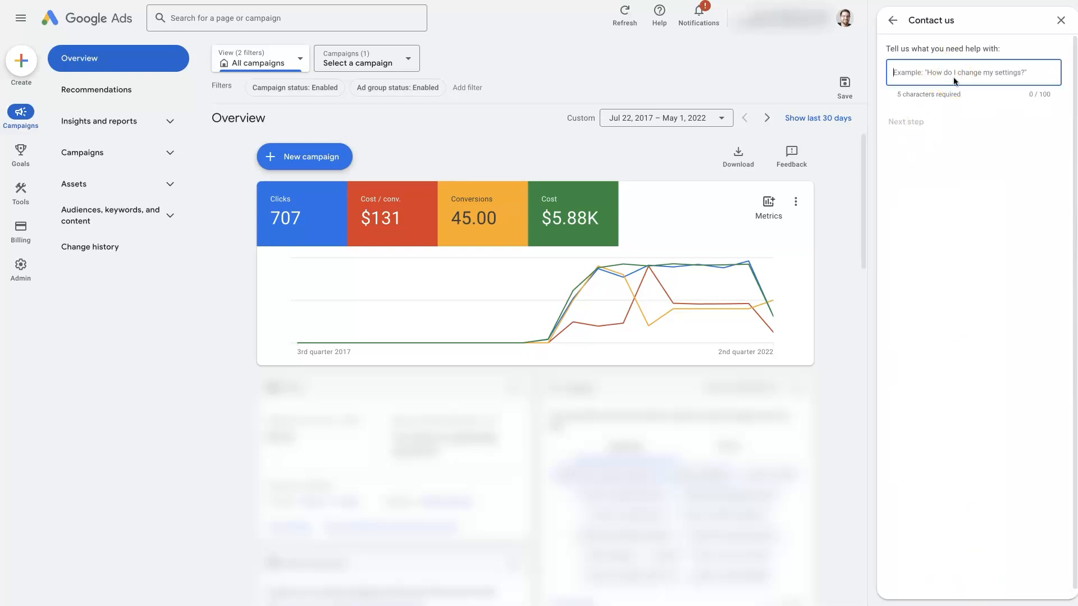
{"action": "type", "text": "A"}
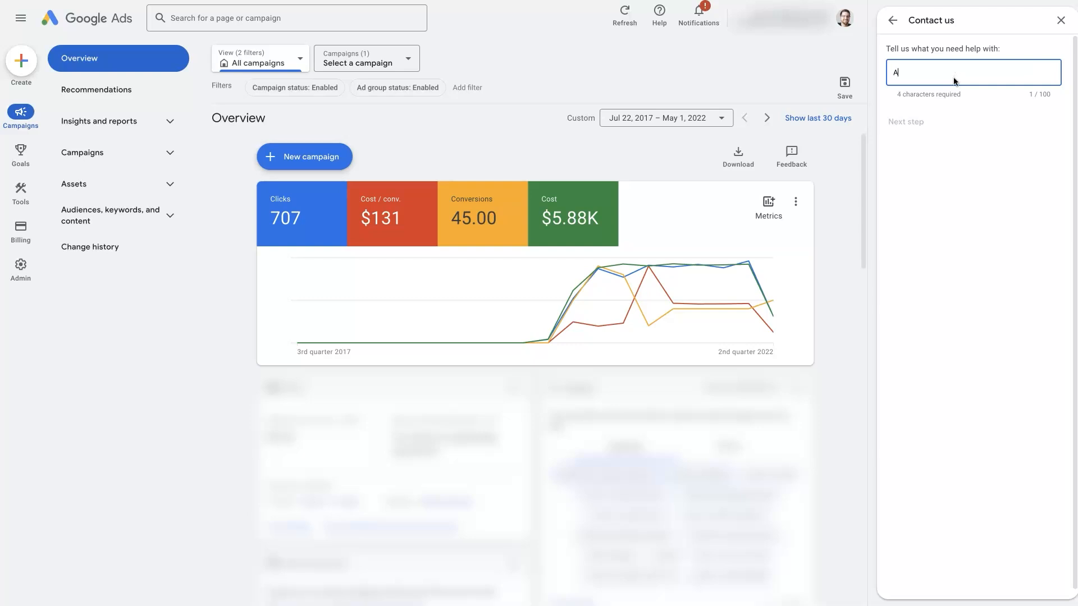
{"action": "type", "text": "ds aren't runni"}
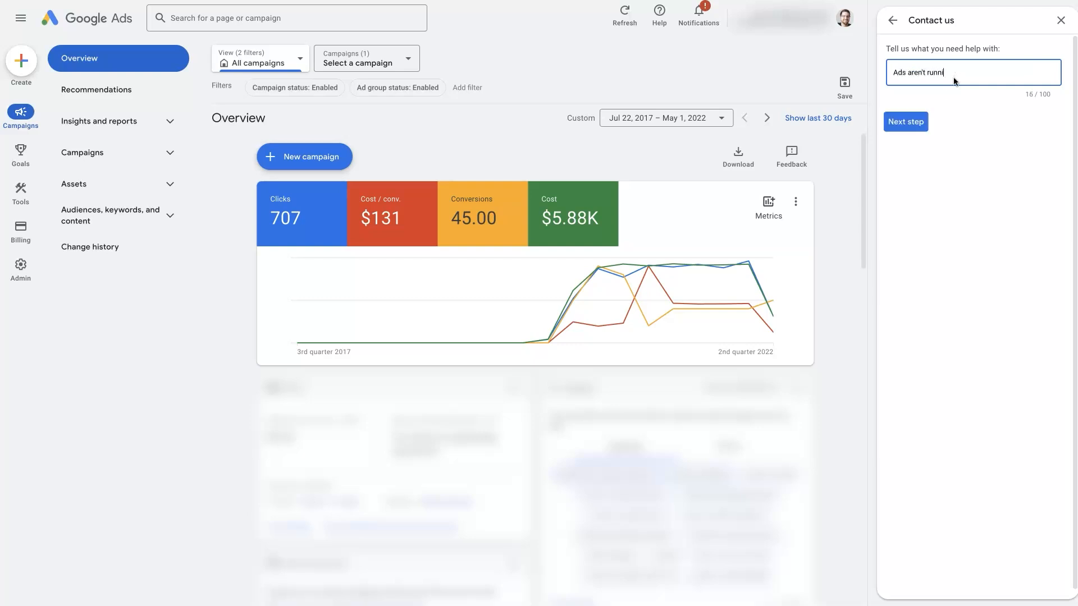
{"action": "type", "text": "ng"}
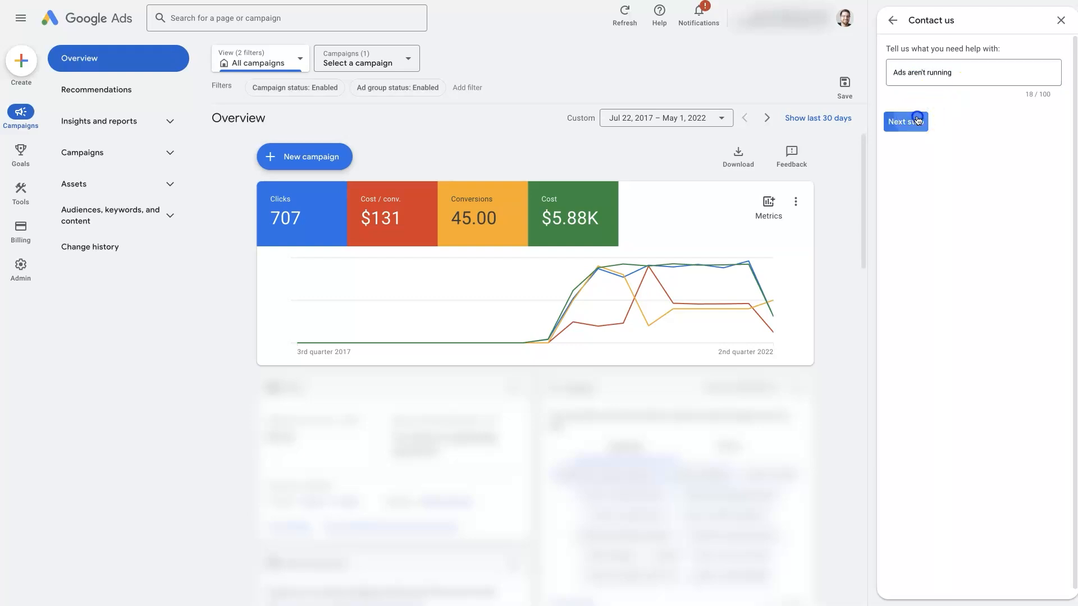
{"action": "left_click", "coordinate": [904, 122]}
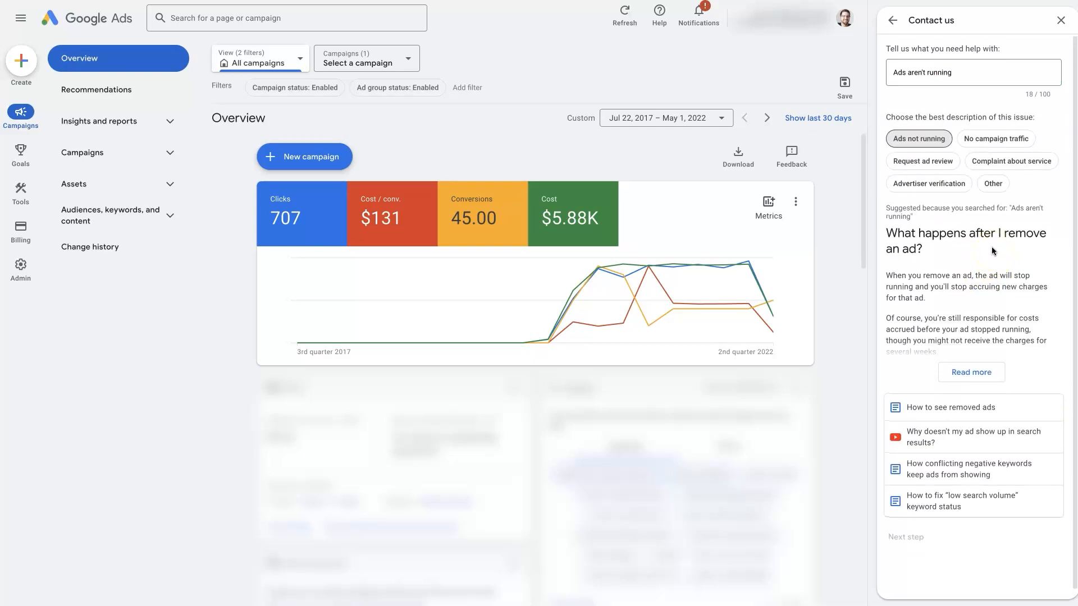
{"action": "left_click", "coordinate": [918, 138]}
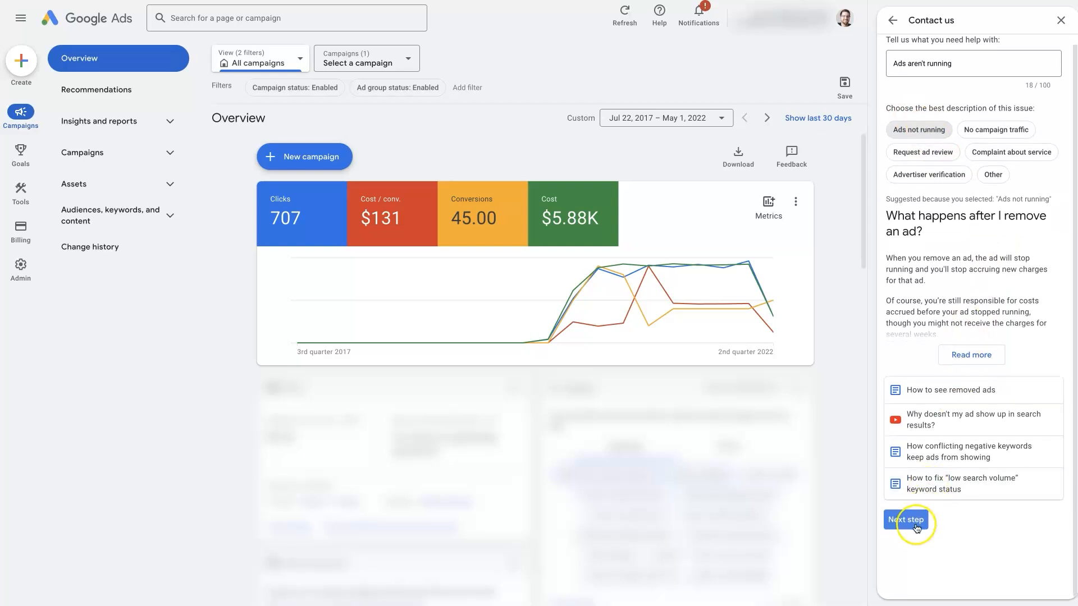
{"action": "left_click", "coordinate": [906, 520]}
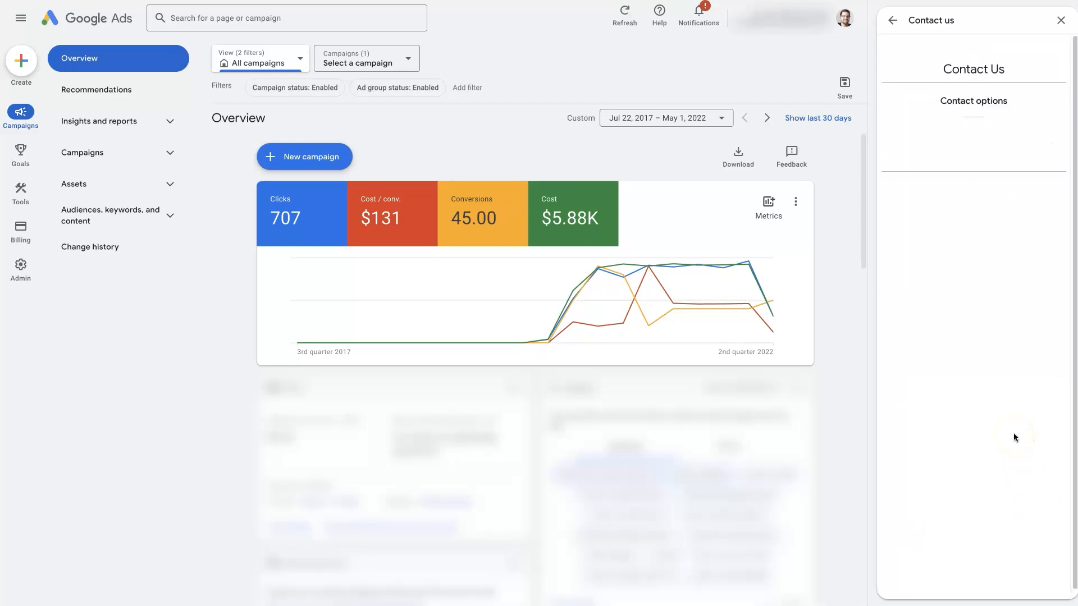
Choose a Google Ads customer ID so the Email contact option appears
{"action": "left_click", "coordinate": [973, 101]}
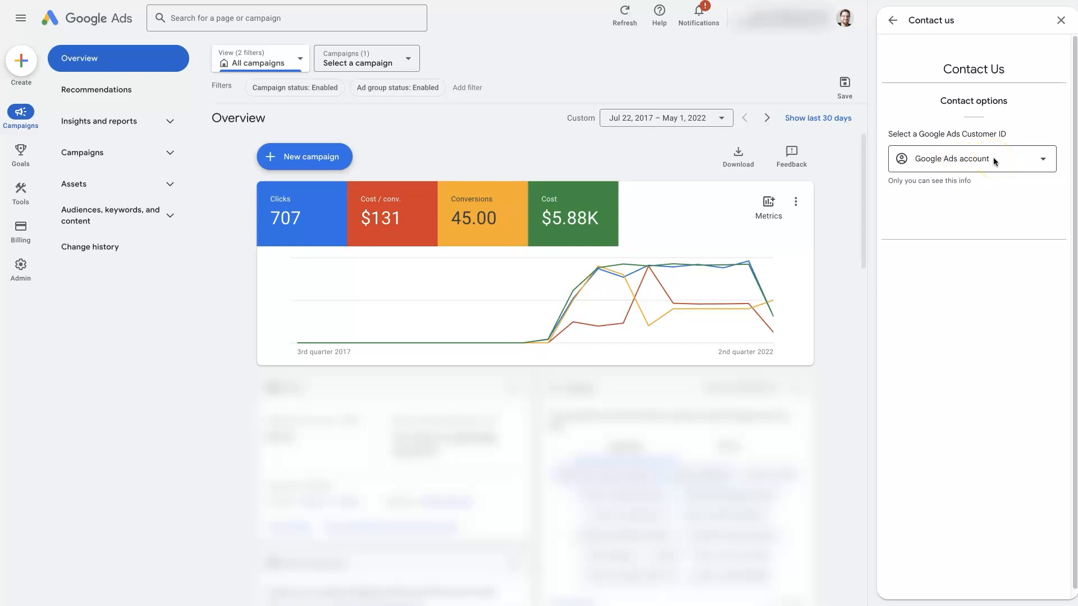
{"action": "left_click", "coordinate": [971, 159]}
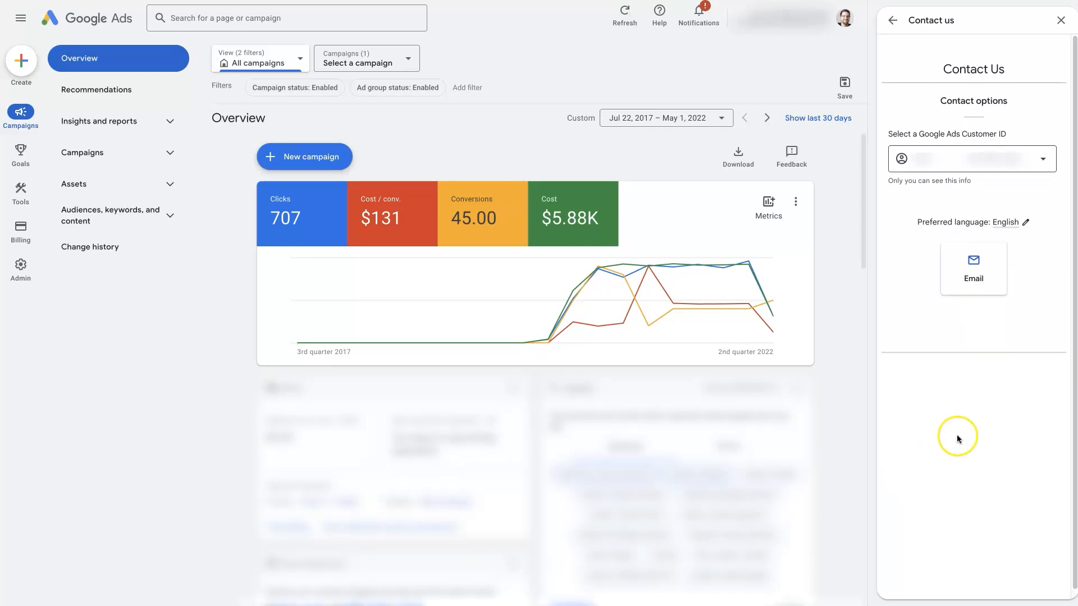
{"action": "mouse_move", "coordinate": [903, 196]}
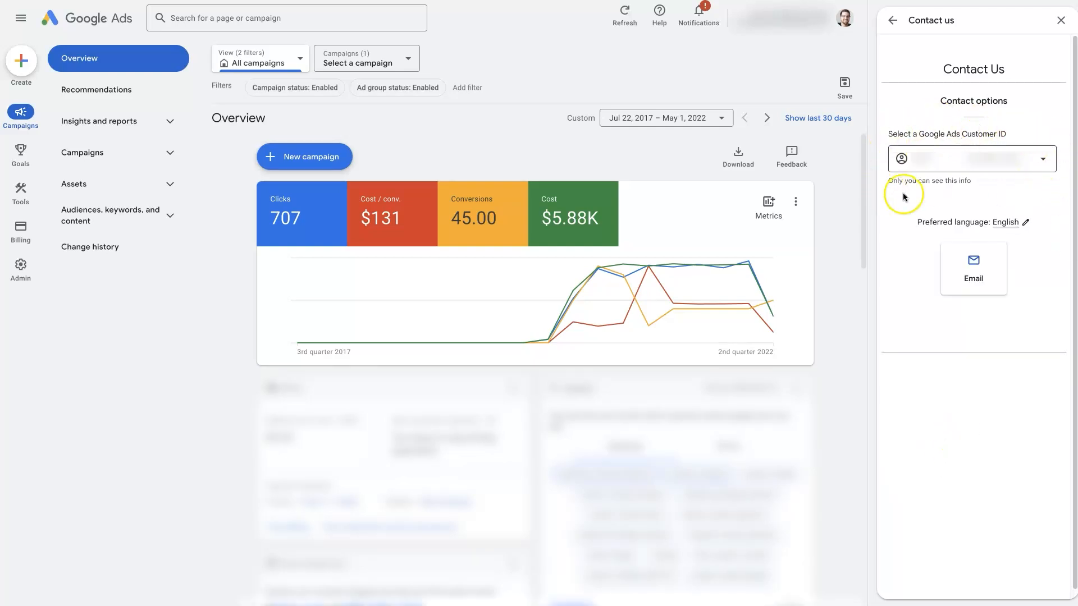
{"action": "mouse_move", "coordinate": [956, 317]}
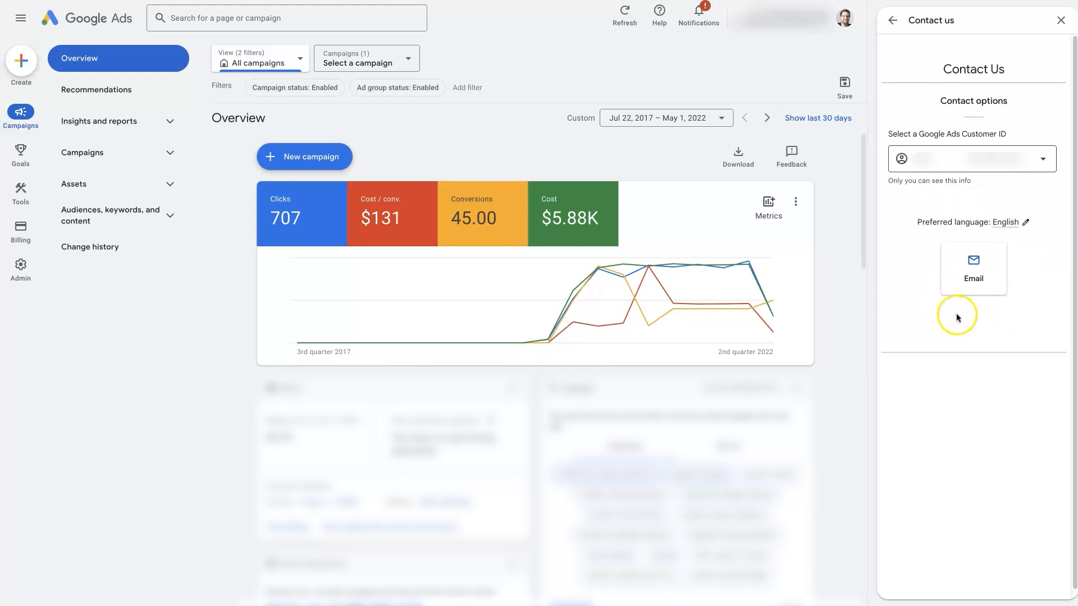
{"action": "mouse_move", "coordinate": [916, 301]}
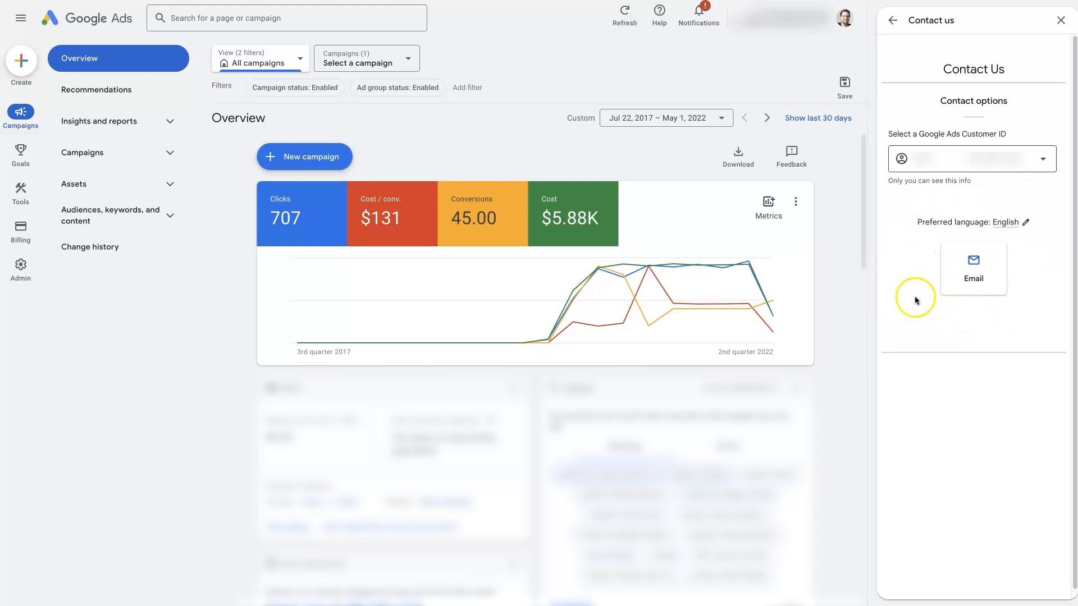
{"action": "mouse_move", "coordinate": [927, 287]}
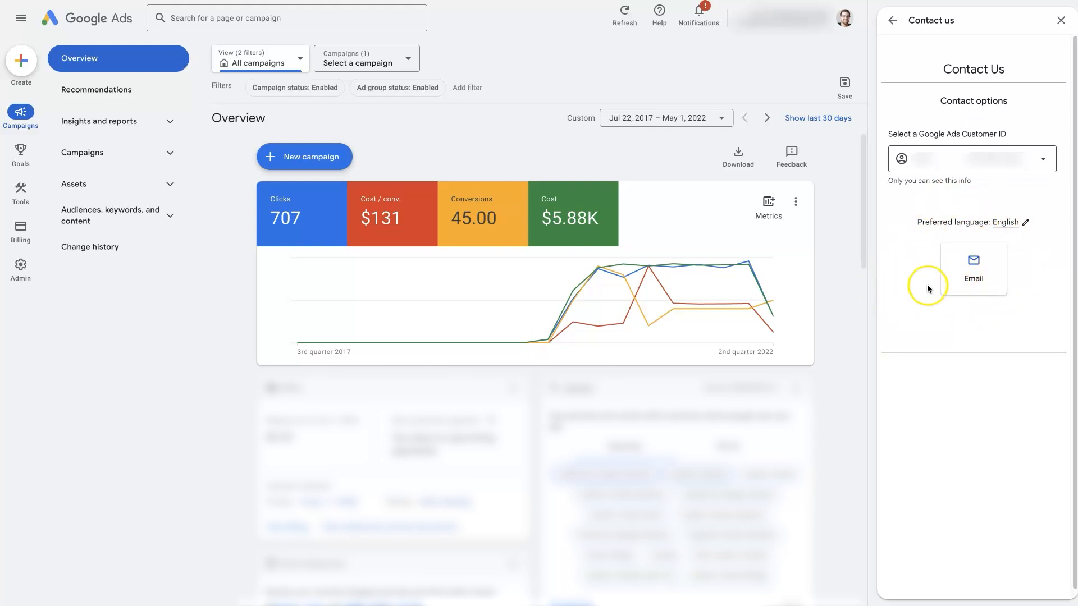
{"action": "mouse_move", "coordinate": [991, 319]}
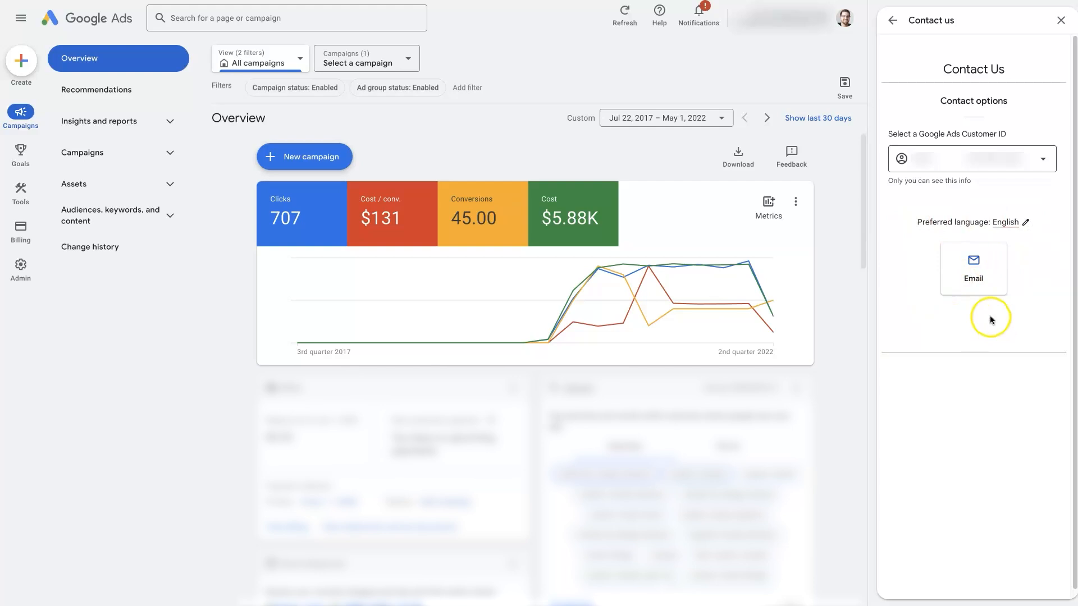
{"action": "mouse_move", "coordinate": [901, 321]}
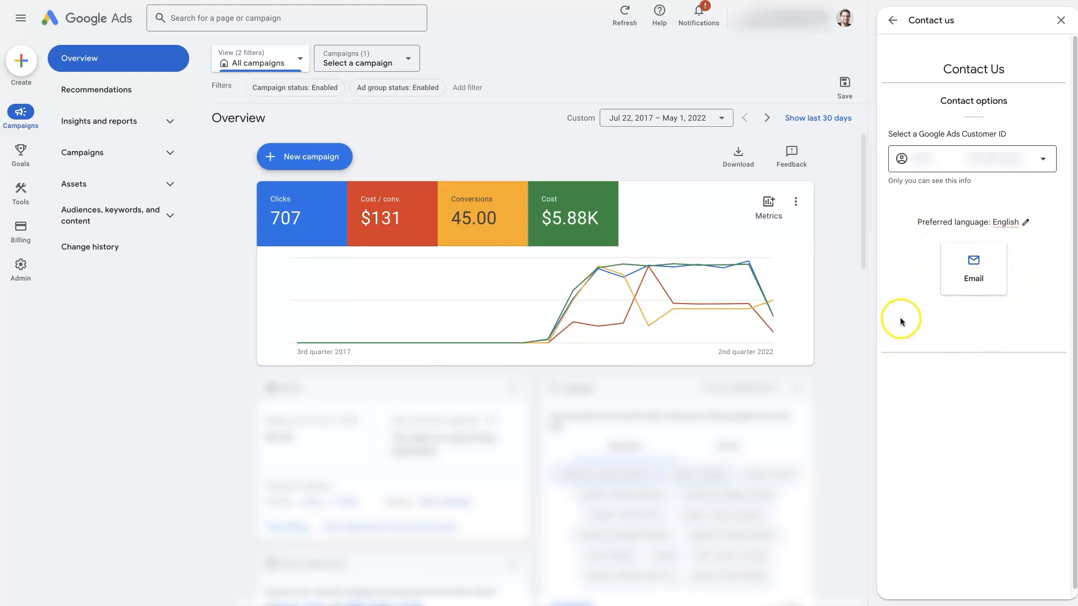
{"action": "mouse_move", "coordinate": [901, 275]}
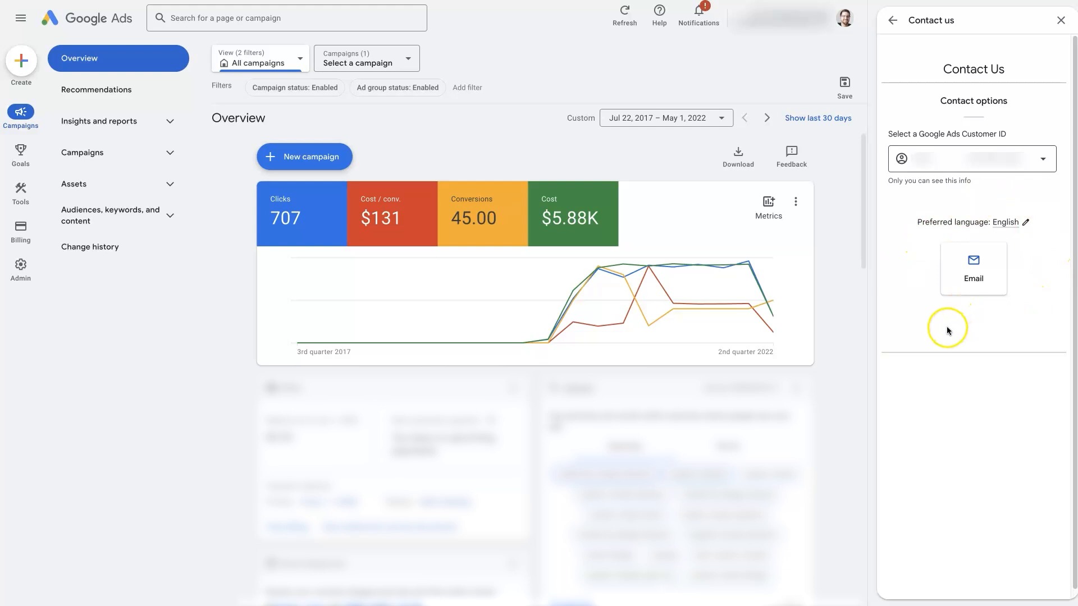
{"action": "mouse_move", "coordinate": [947, 334]}
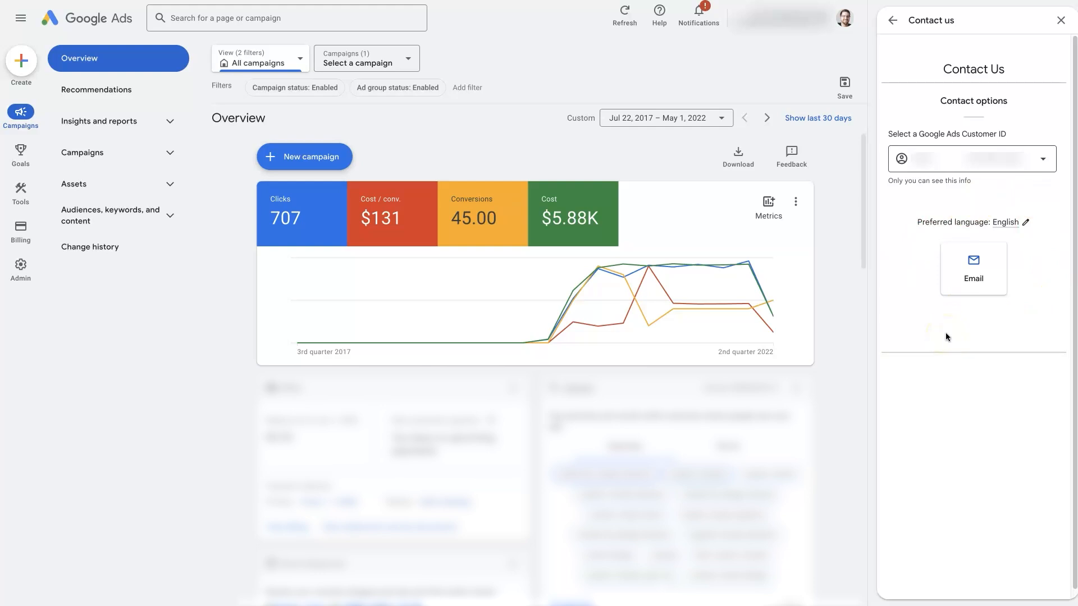
{"action": "mouse_move", "coordinate": [930, 325]}
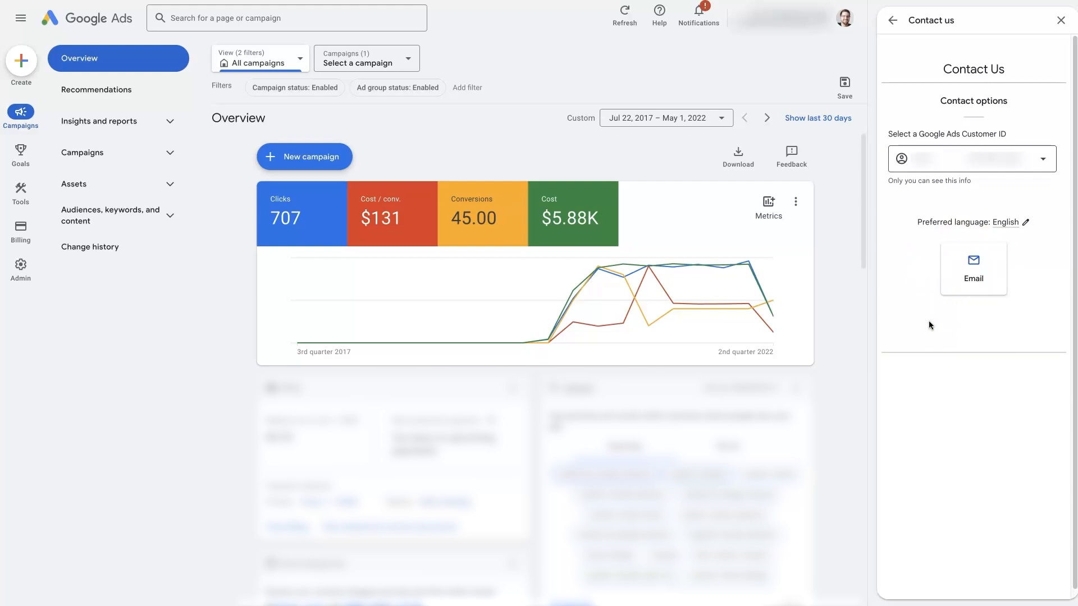
{"action": "mouse_move", "coordinate": [659, 9]}
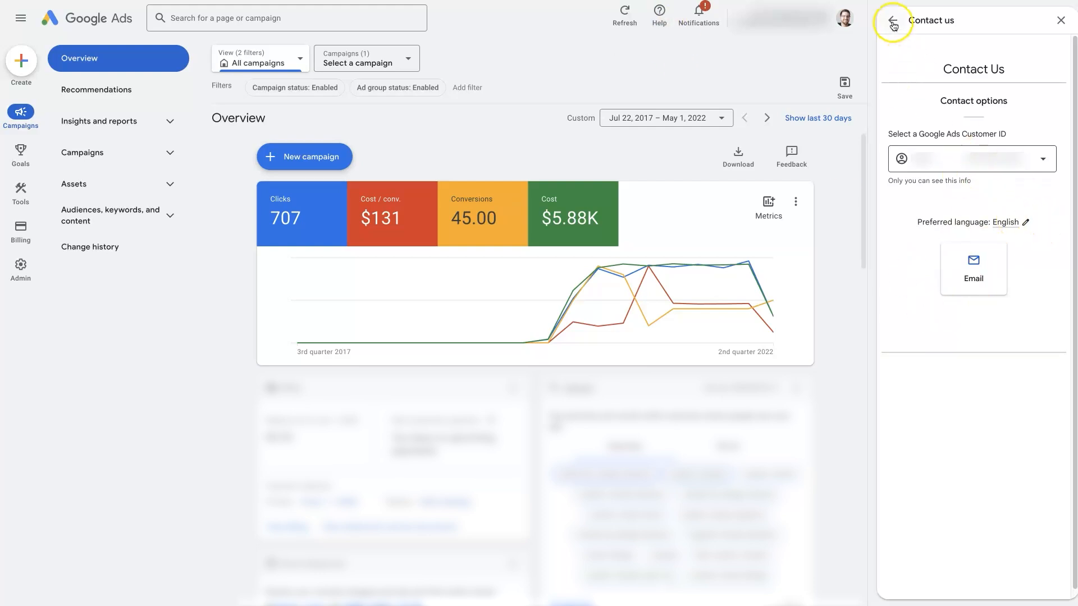
Go back to Quick help and restart Contact us with an empty description
{"action": "left_click", "coordinate": [973, 268]}
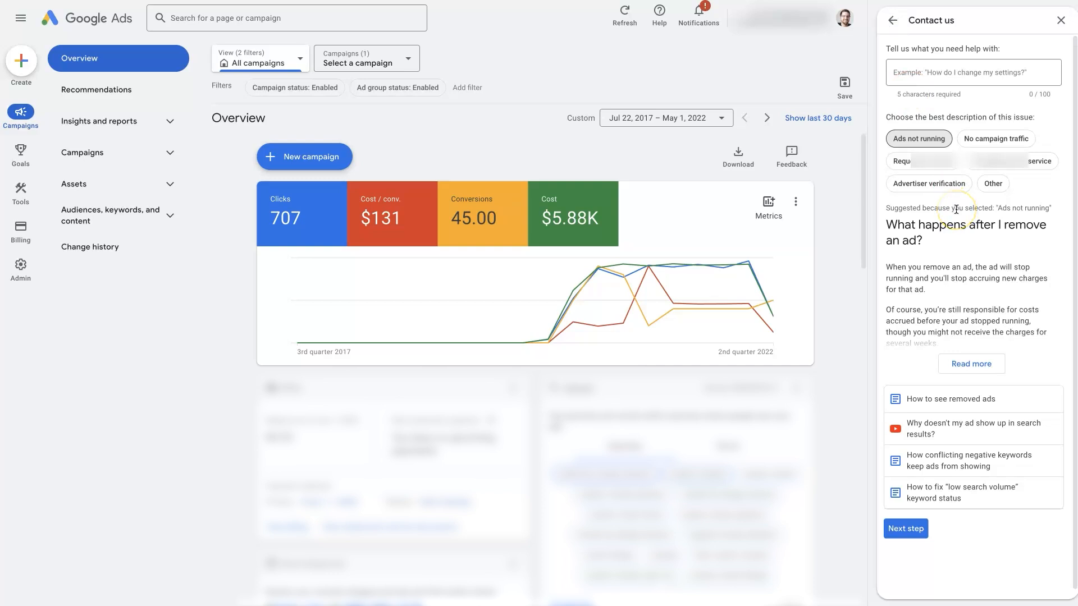
{"action": "left_click", "coordinate": [892, 20]}
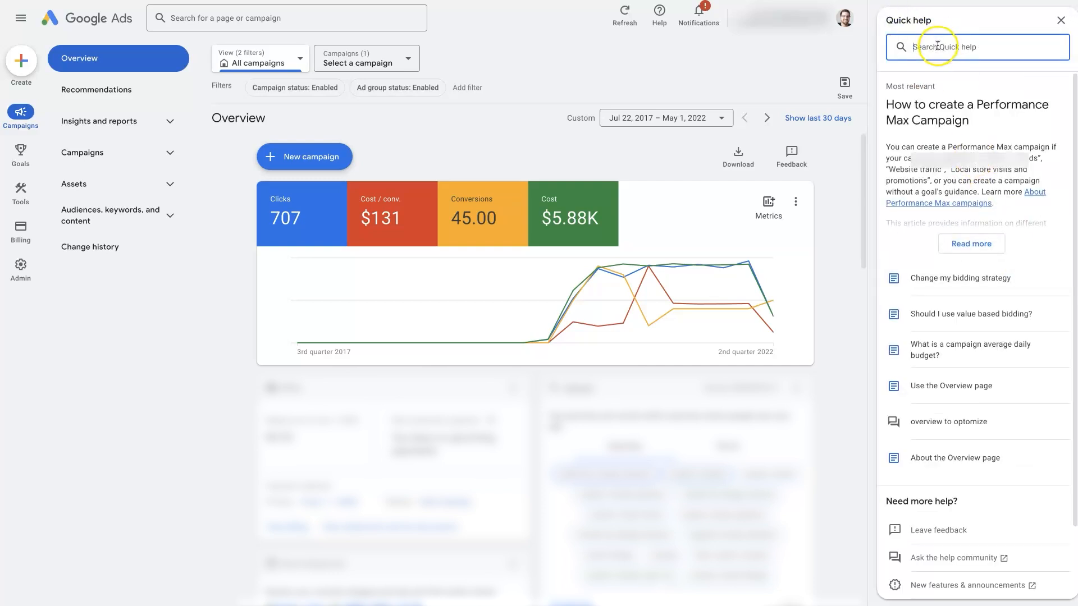
{"action": "scroll", "scroll_direction": "down", "scroll_amount": 3}
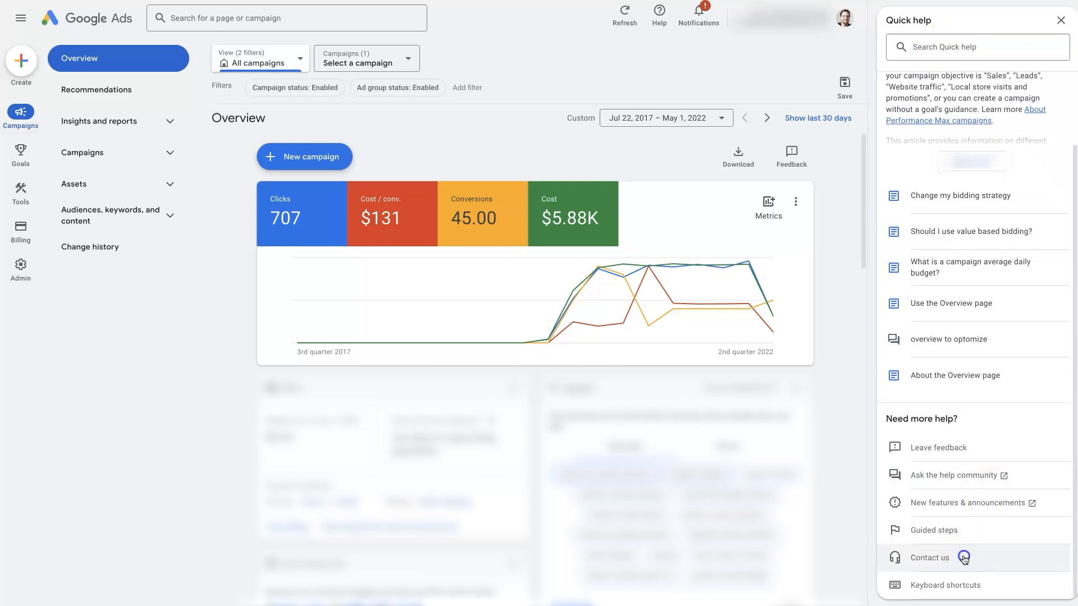
{"action": "left_click", "coordinate": [930, 557]}
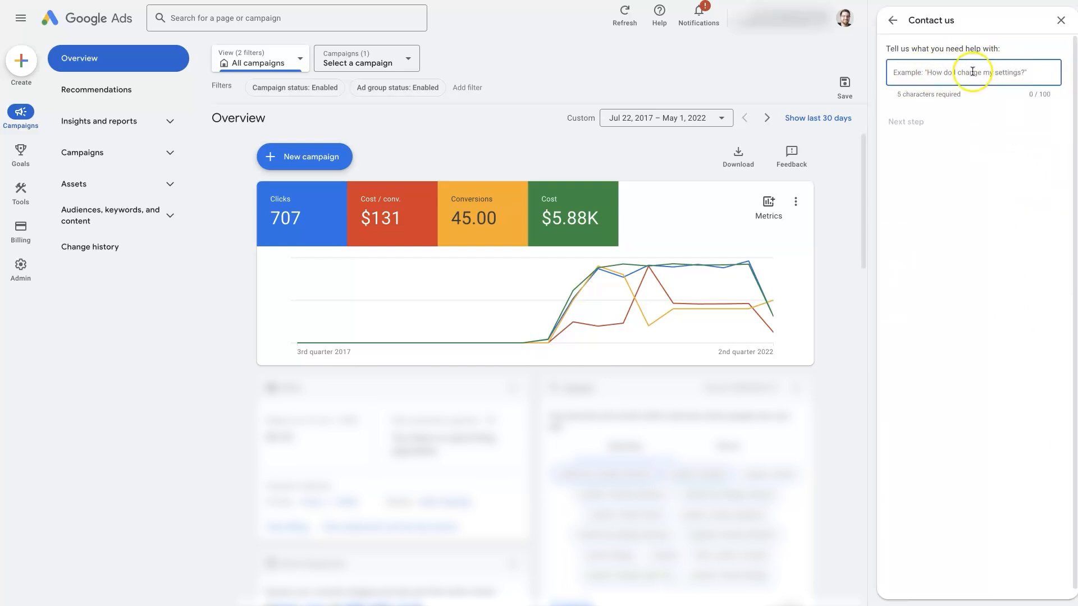
{"action": "mouse_move", "coordinate": [995, 73]}
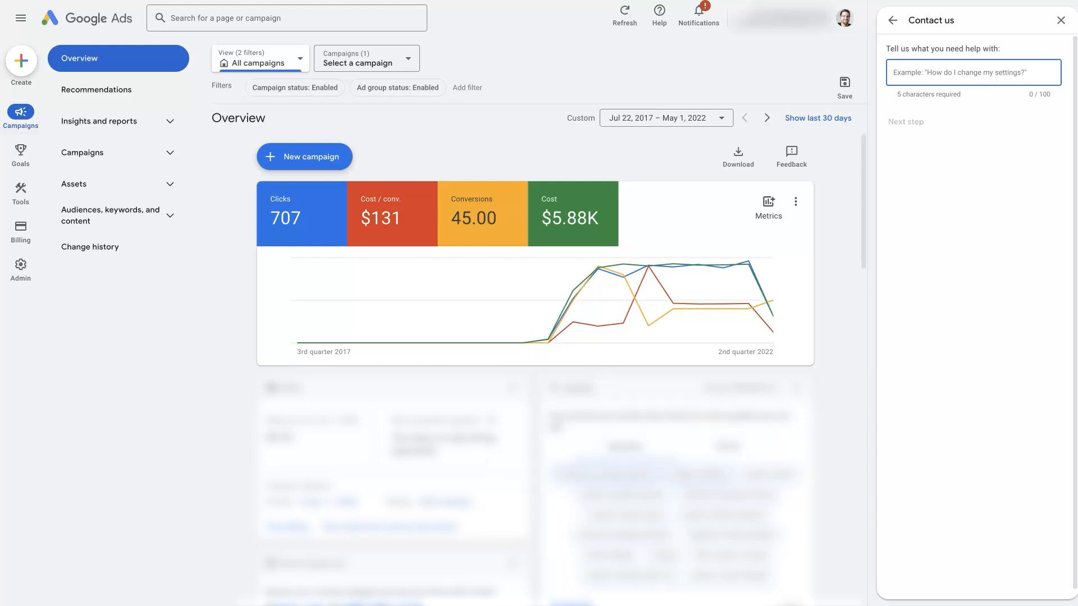
{"action": "mouse_move", "coordinate": [162, 389]}
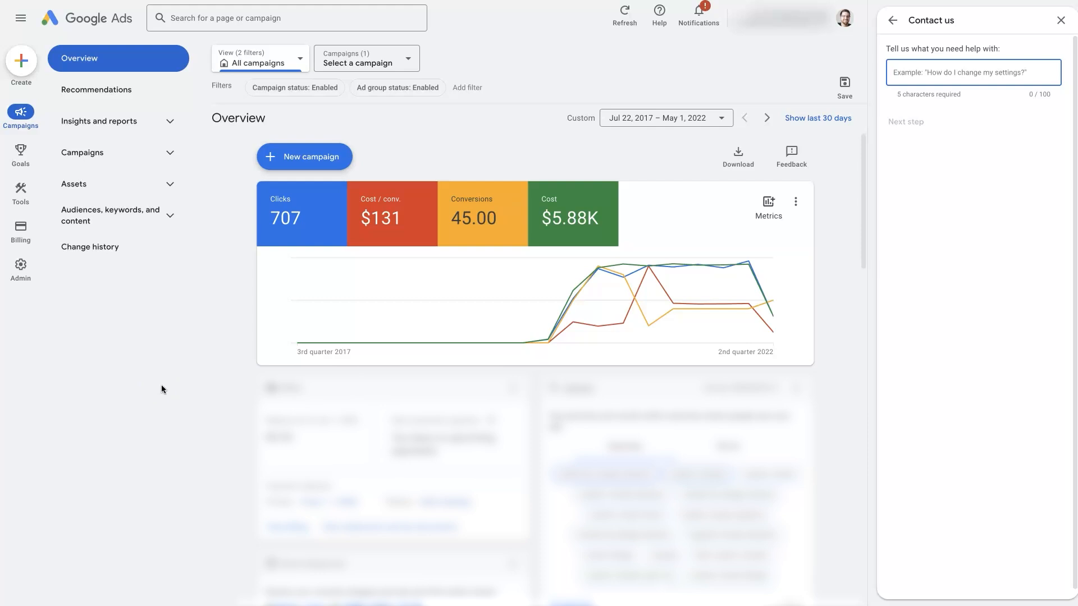
{"action": "mouse_move", "coordinate": [210, 452]}
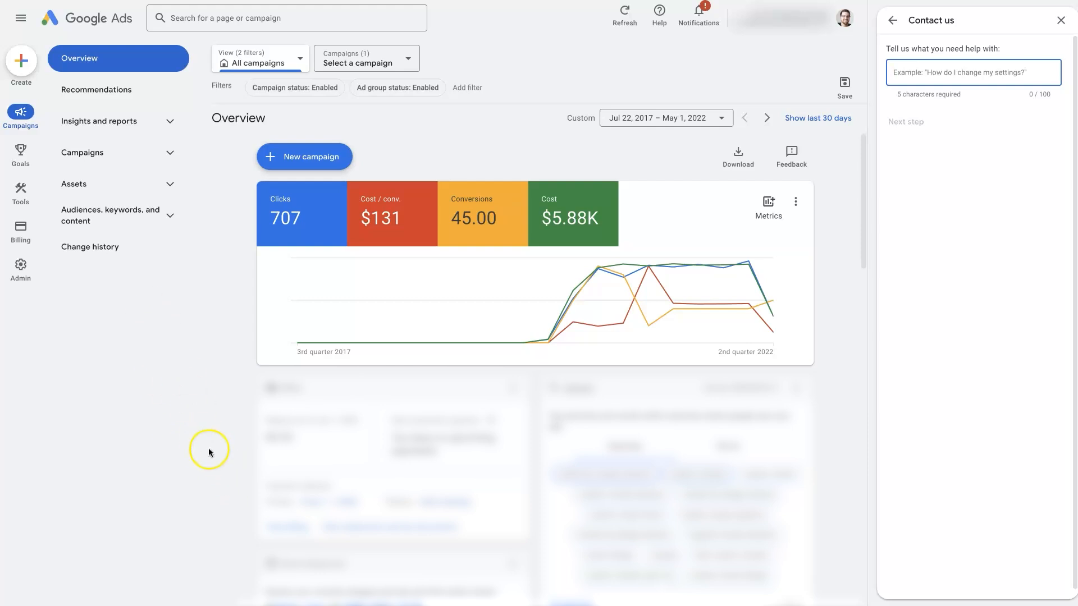
{"action": "mouse_move", "coordinate": [225, 505]}
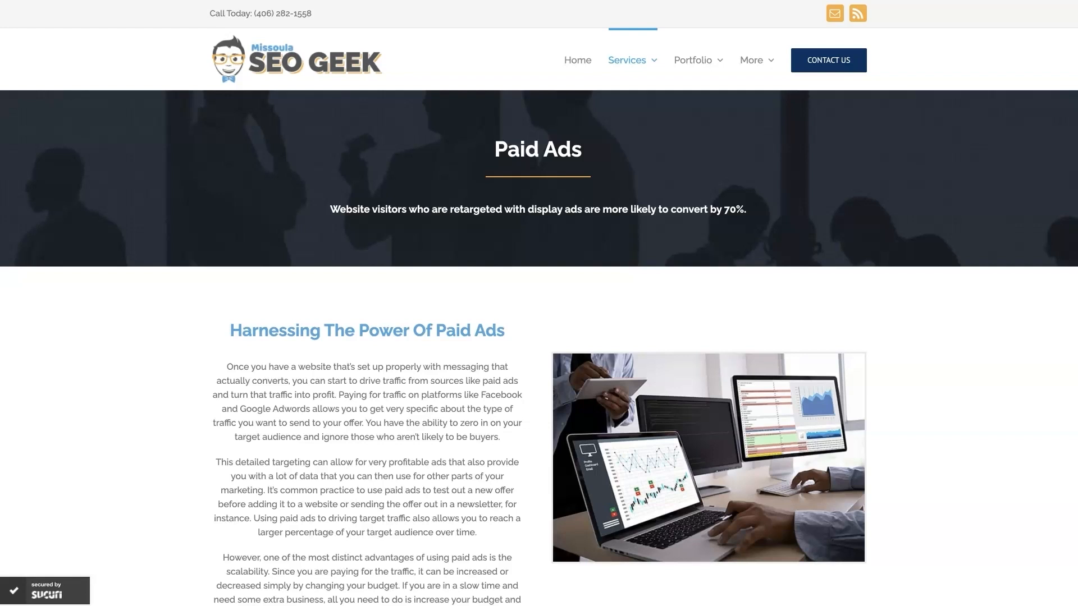
{"action": "mouse_move", "coordinate": [988, 369]}
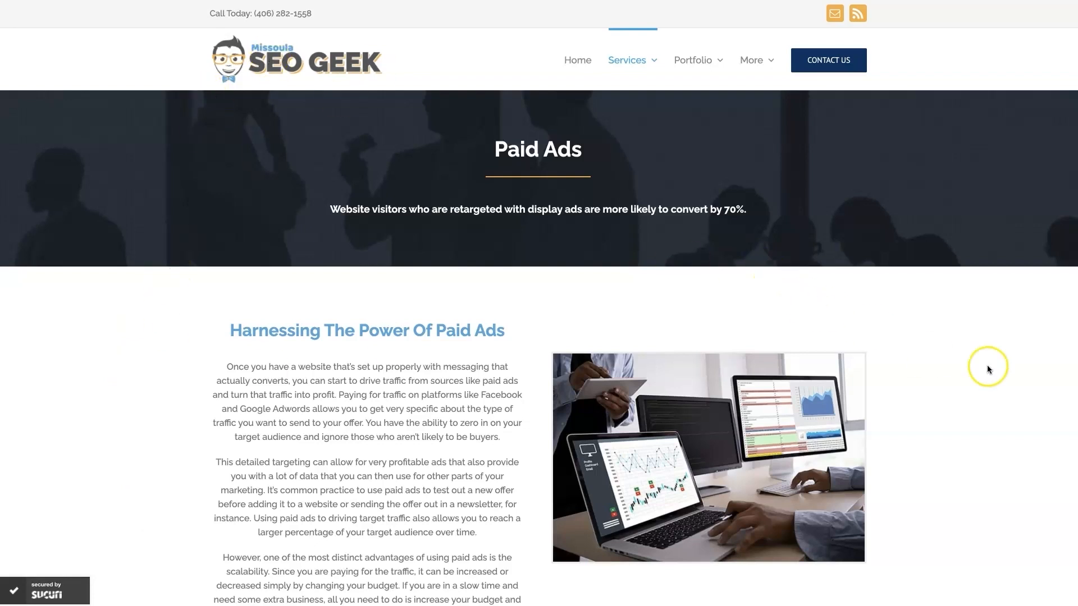
{"action": "mouse_move", "coordinate": [970, 376]}
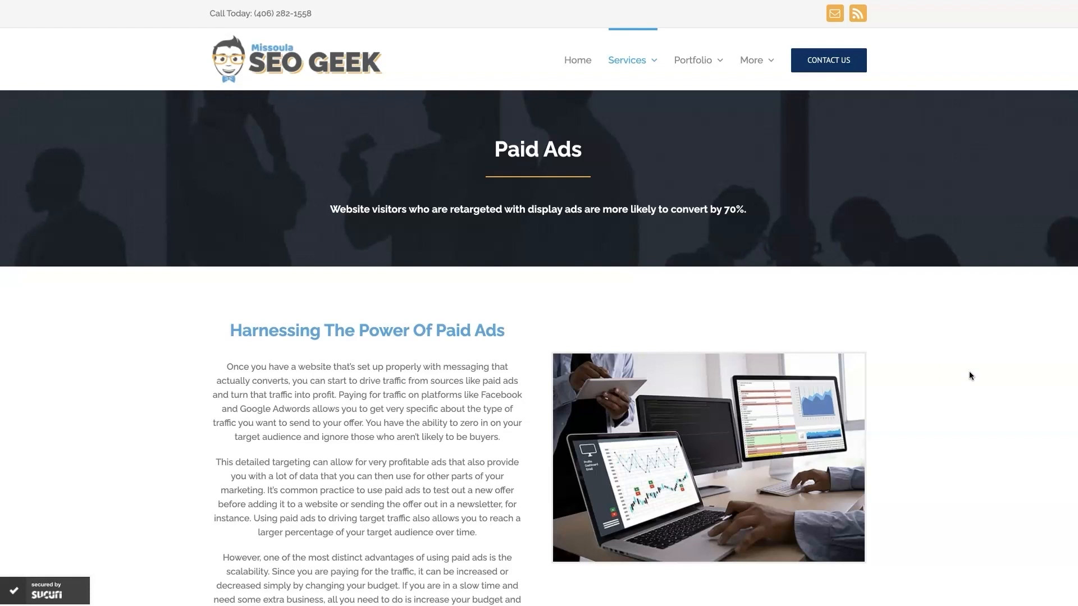
Scroll the Missoula SEO Geek Paid Ads page to the Google Ads section and reviews
{"action": "scroll", "scroll_direction": "down", "scroll_amount": 3}
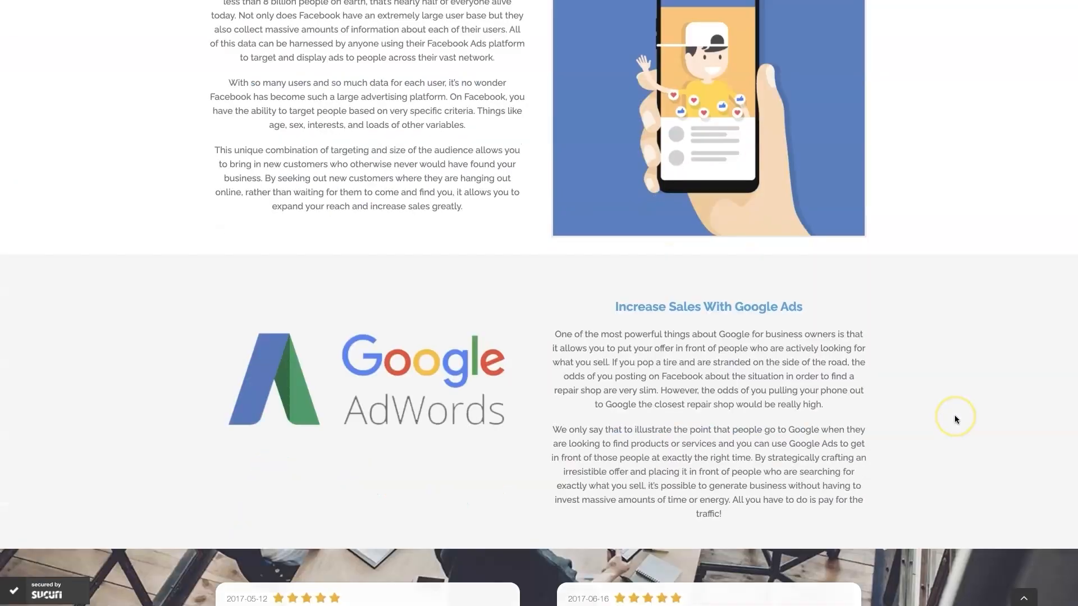
{"action": "scroll", "scroll_direction": "down", "scroll_amount": 3}
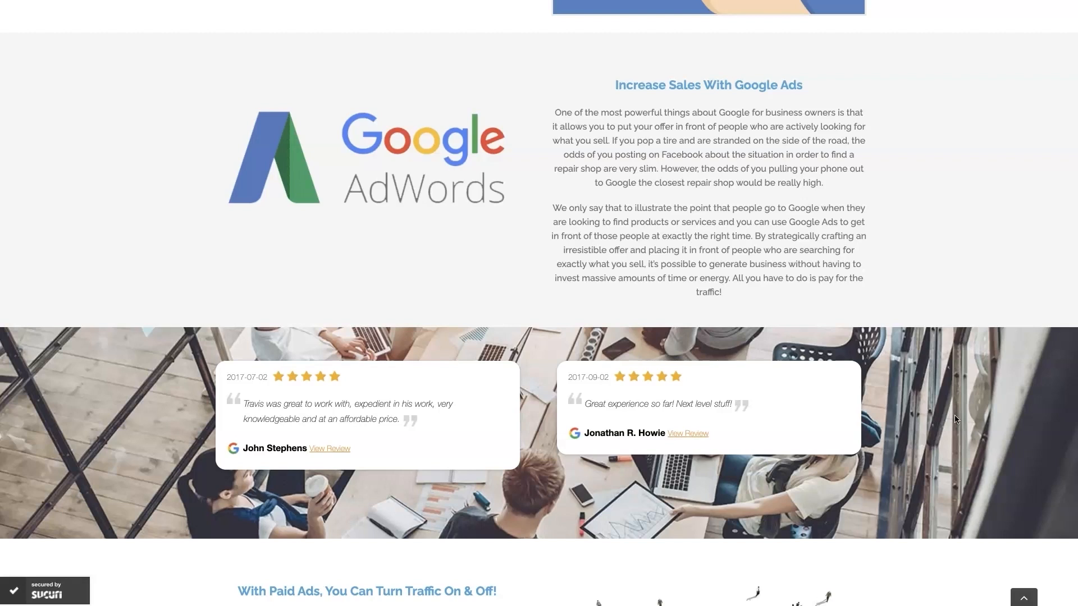
{"action": "scroll", "scroll_direction": "down", "scroll_amount": 3}
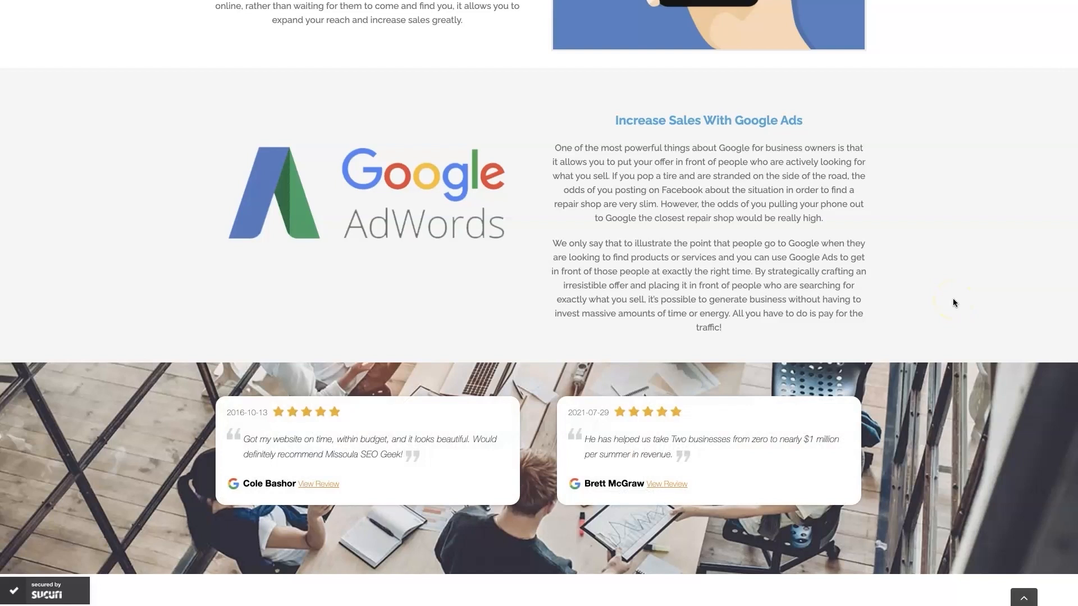
{"action": "mouse_move", "coordinate": [622, 438]}
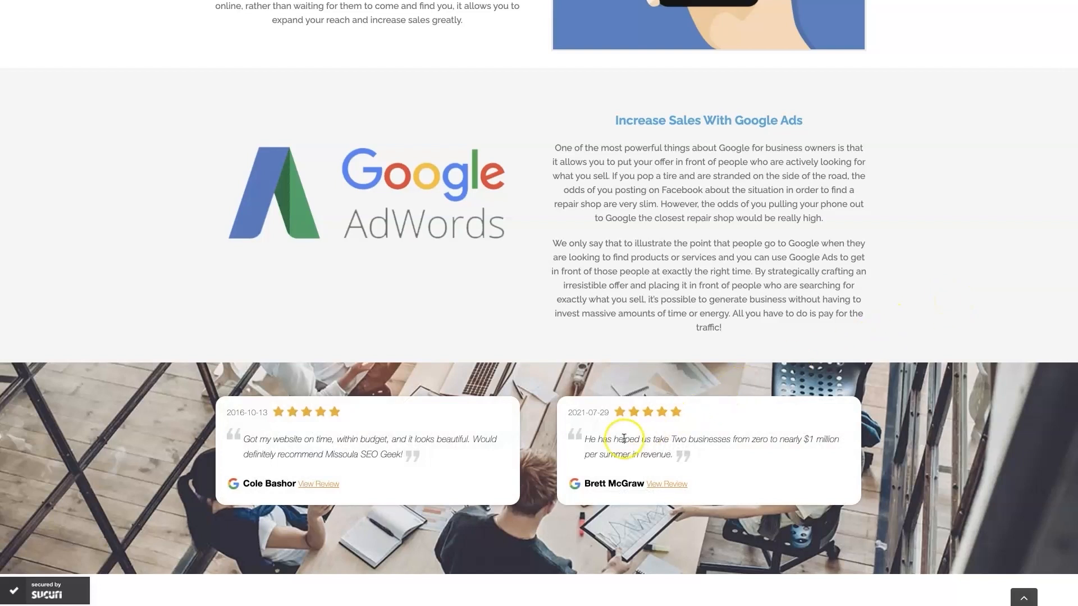
{"action": "mouse_move", "coordinate": [723, 469]}
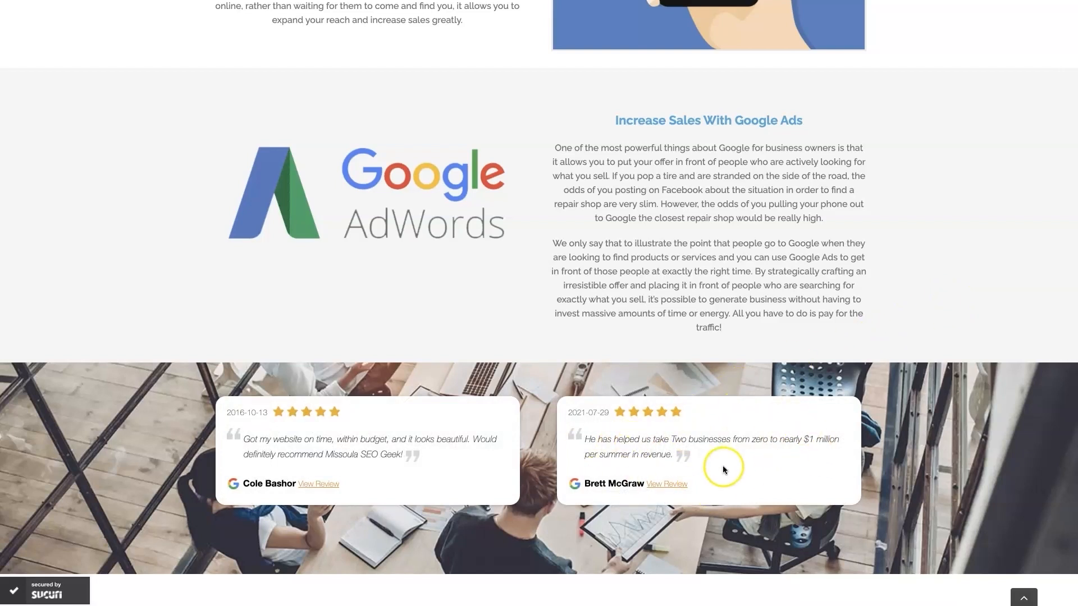
{"action": "mouse_move", "coordinate": [990, 267]}
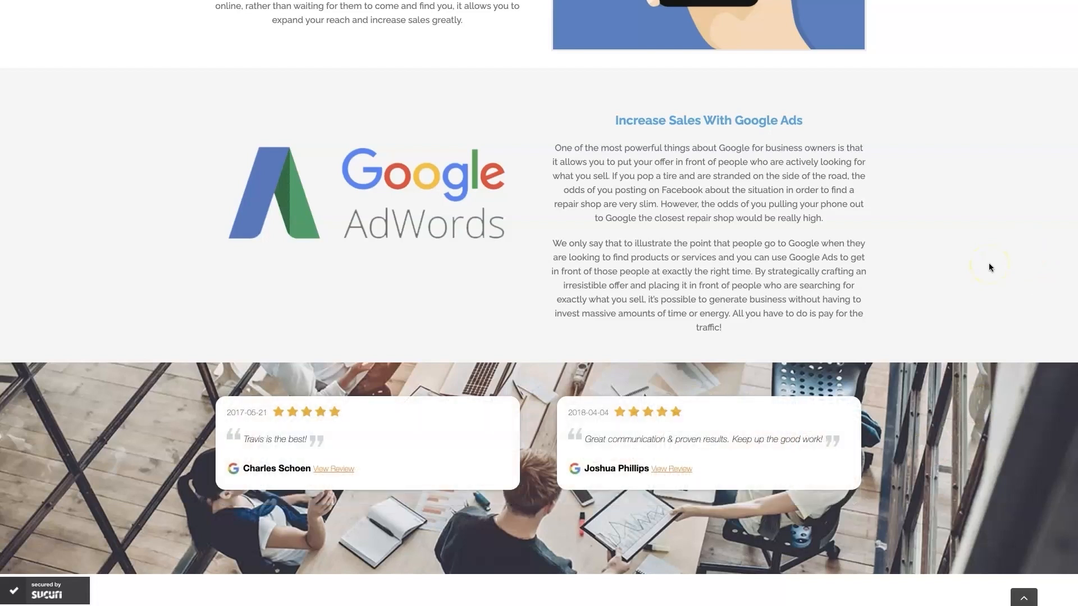
{"action": "mouse_move", "coordinate": [991, 268]}
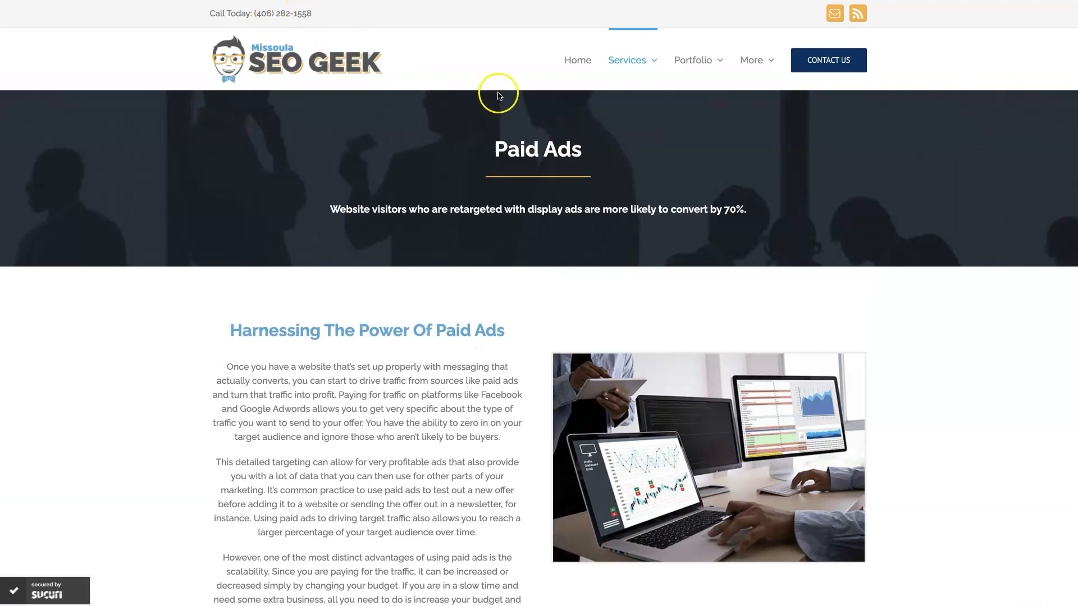
{"action": "mouse_move", "coordinate": [867, 552]}
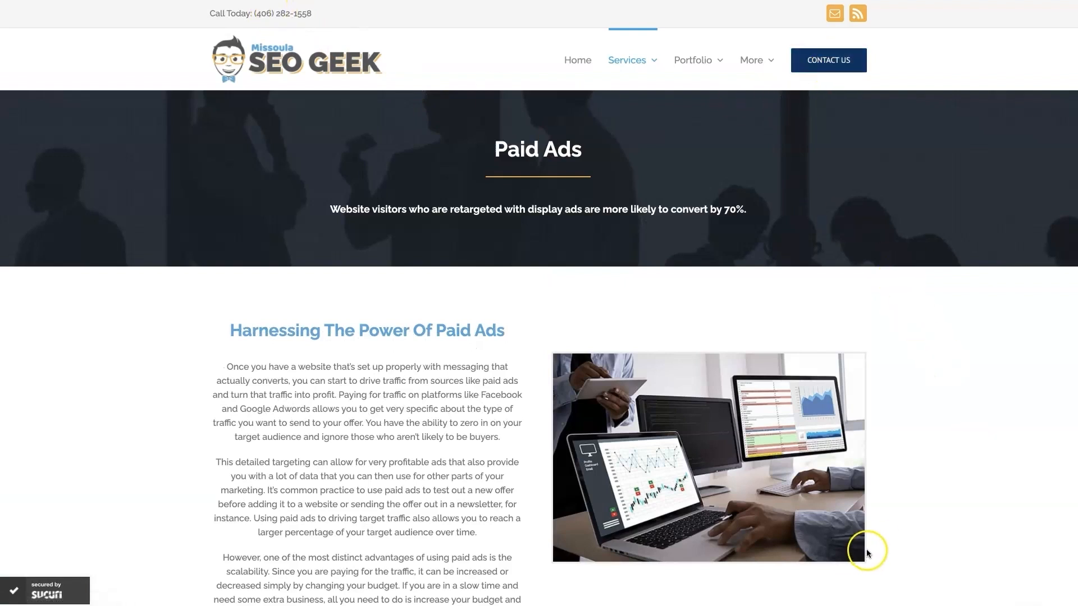